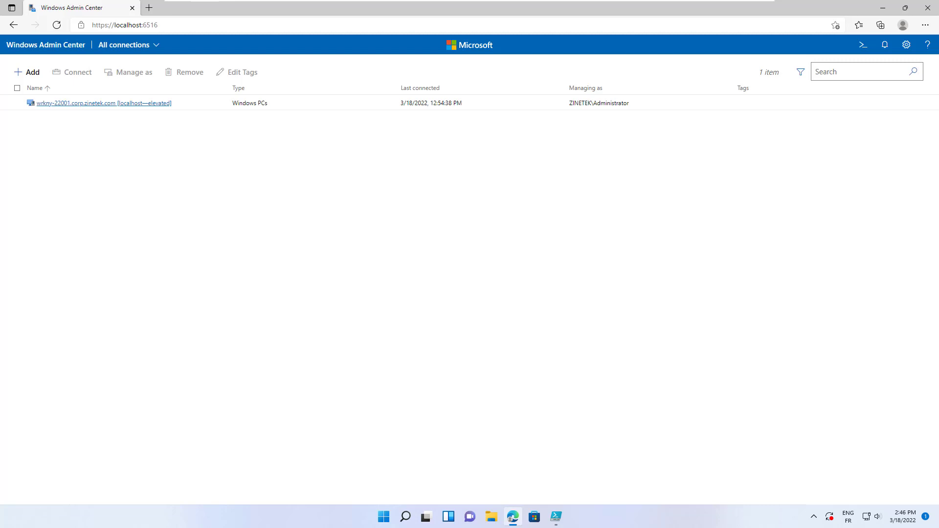
mouse_move(157, 141)
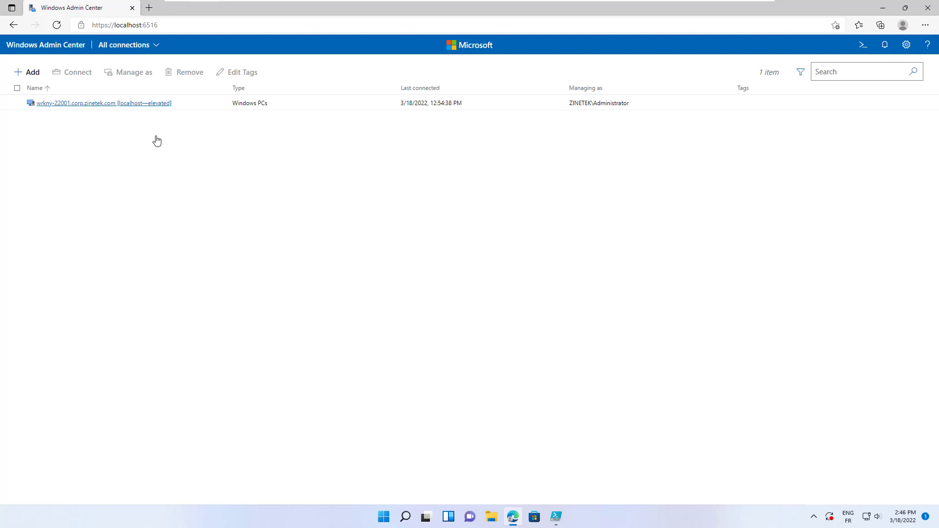
mouse_move(51, 115)
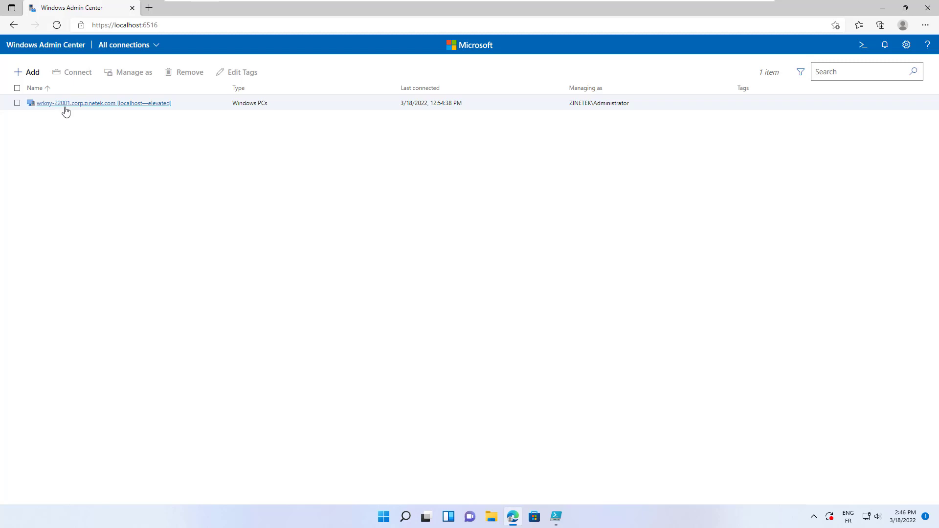
Bring up the Add or create resources pane from All connections.
left_click(31, 71)
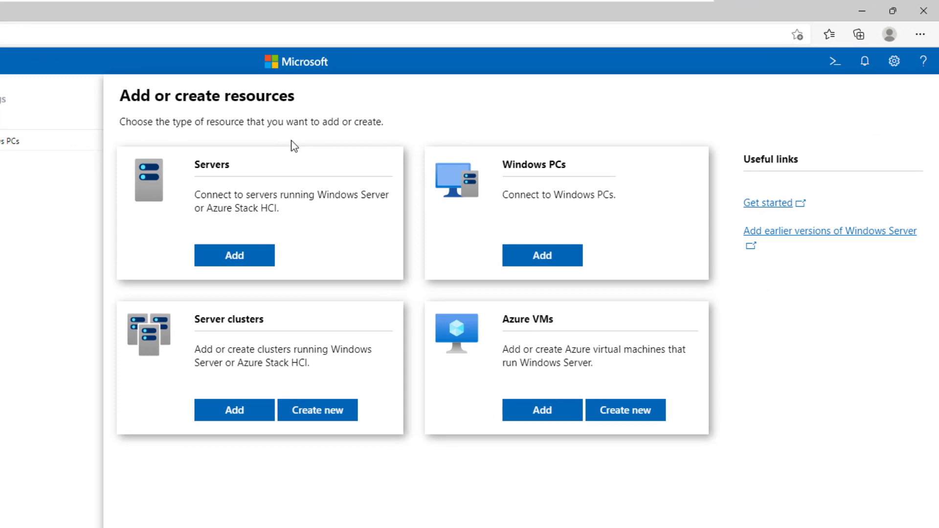
mouse_move(281, 175)
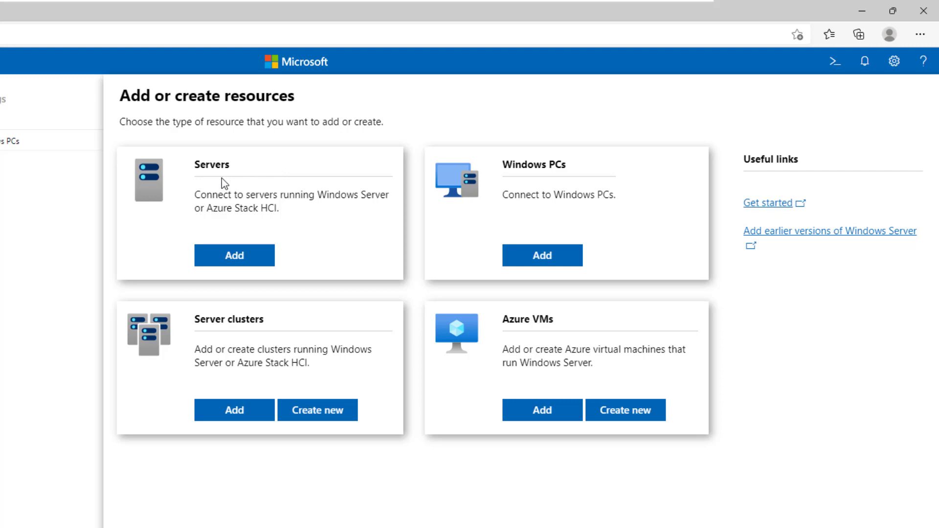
mouse_move(277, 199)
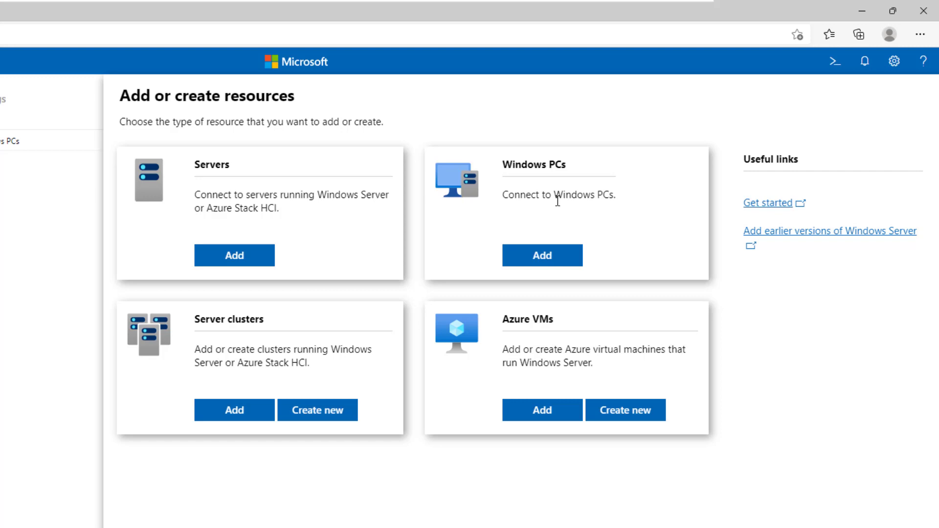
mouse_move(284, 347)
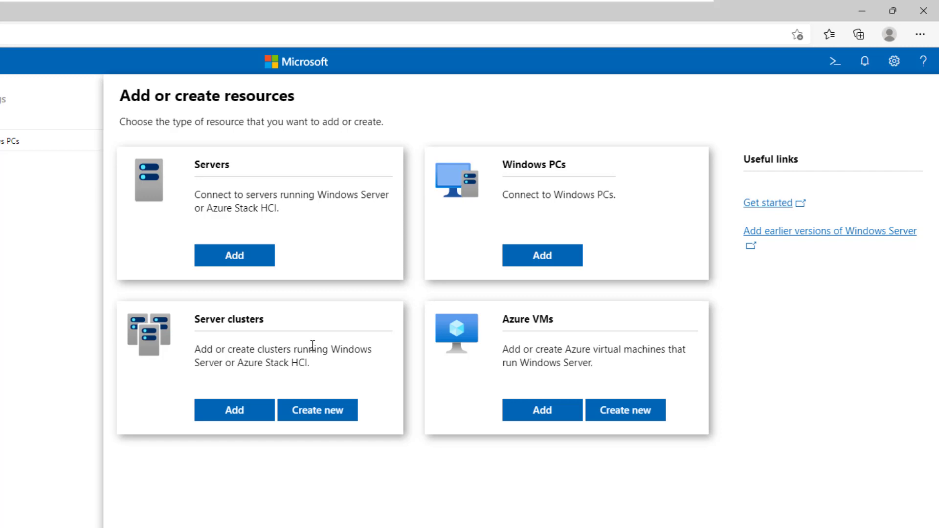
mouse_move(514, 348)
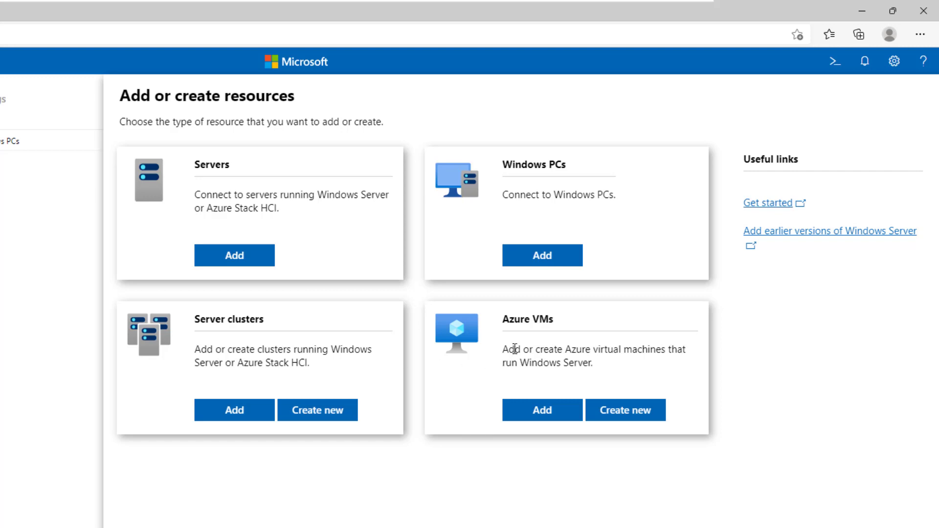
mouse_move(561, 333)
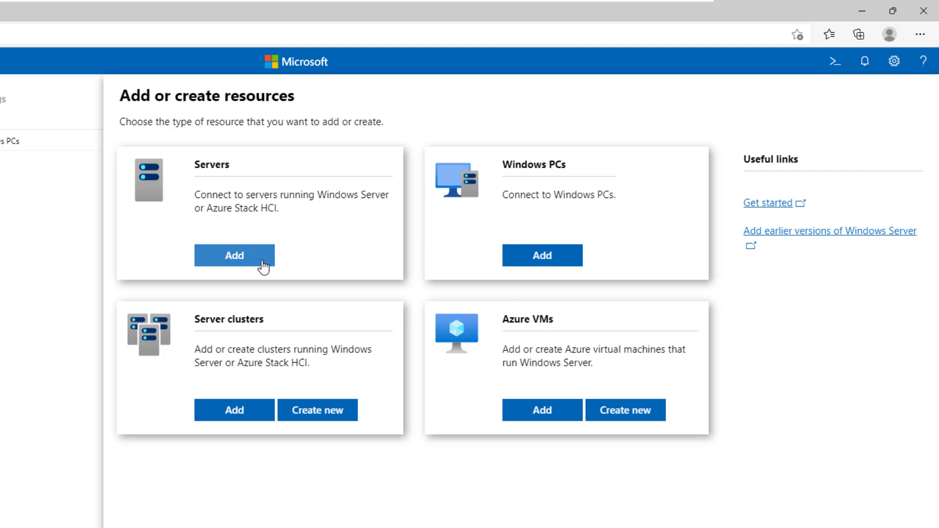
Start adding a server and switch to the Search Active Directory option.
left_click(233, 256)
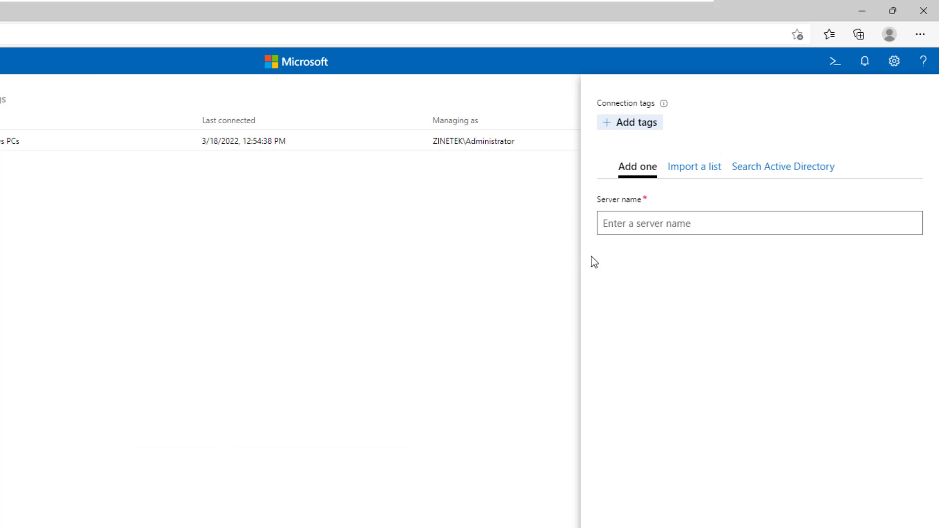
mouse_move(601, 257)
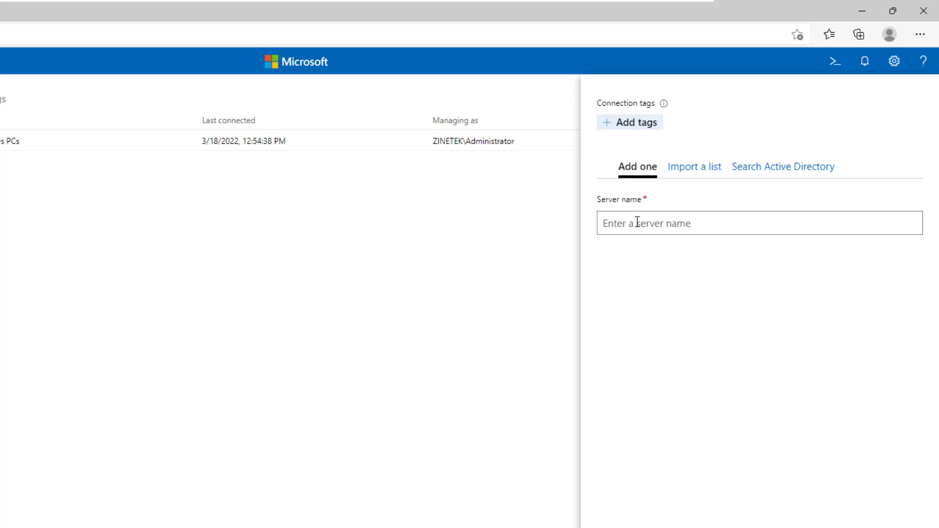
left_click(694, 166)
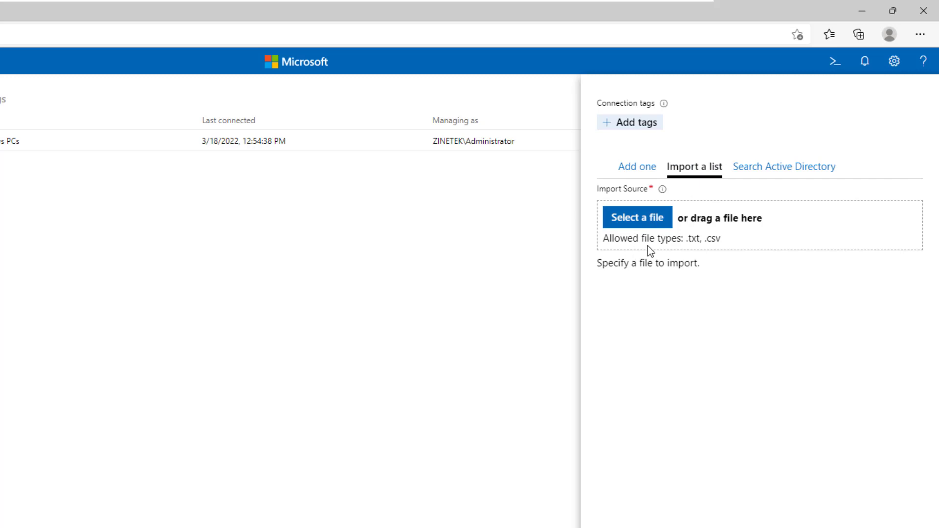
mouse_move(709, 252)
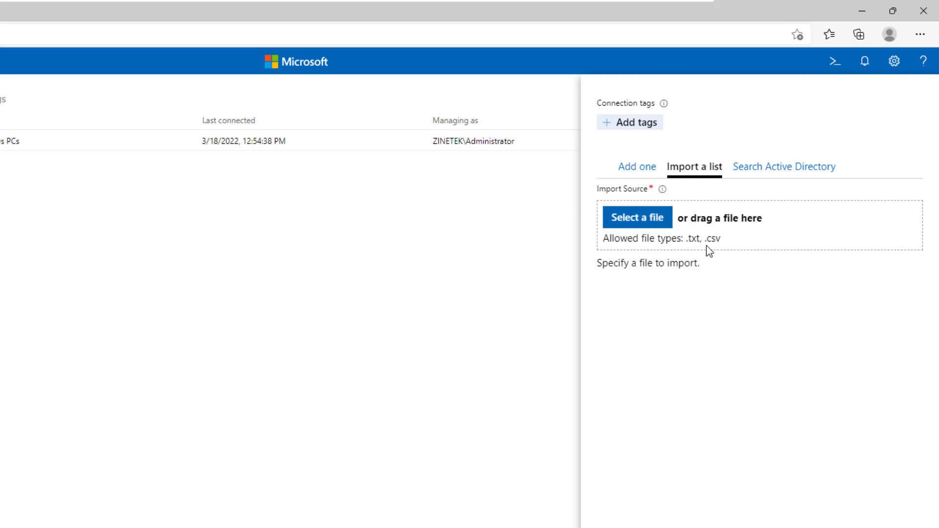
mouse_move(717, 243)
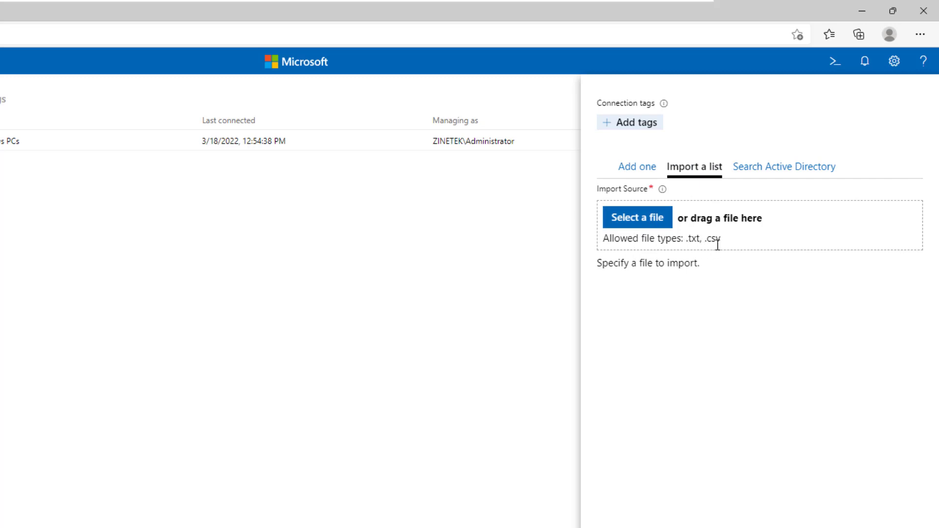
mouse_move(761, 157)
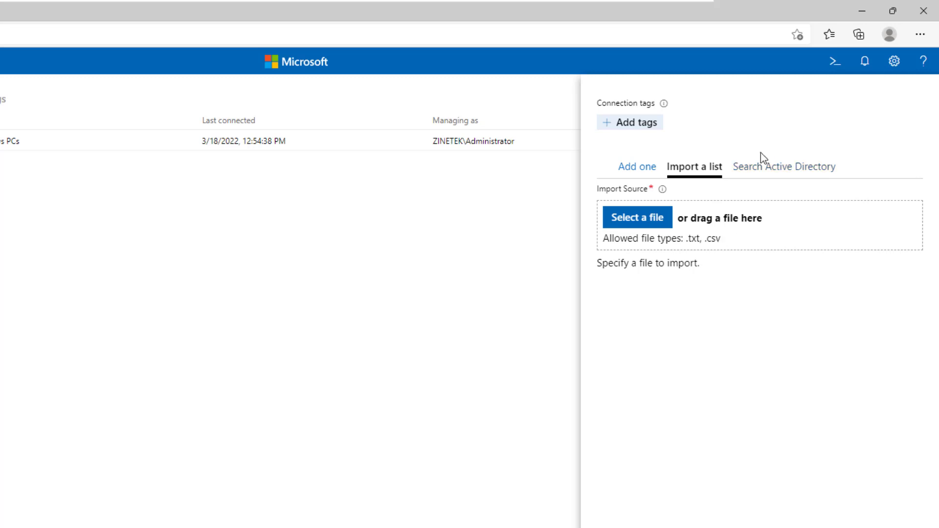
left_click(783, 167)
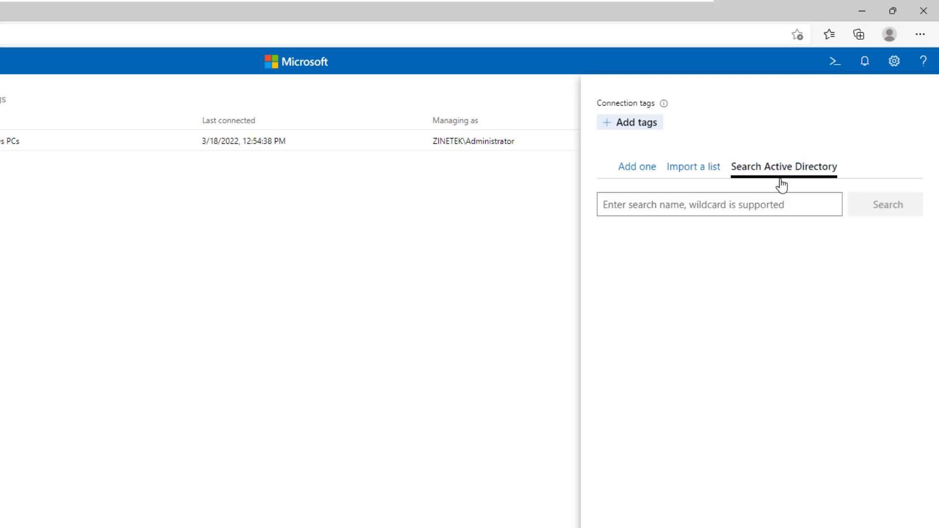
Search Active Directory with * and tick SRVDC-01 in the results.
left_click(719, 204)
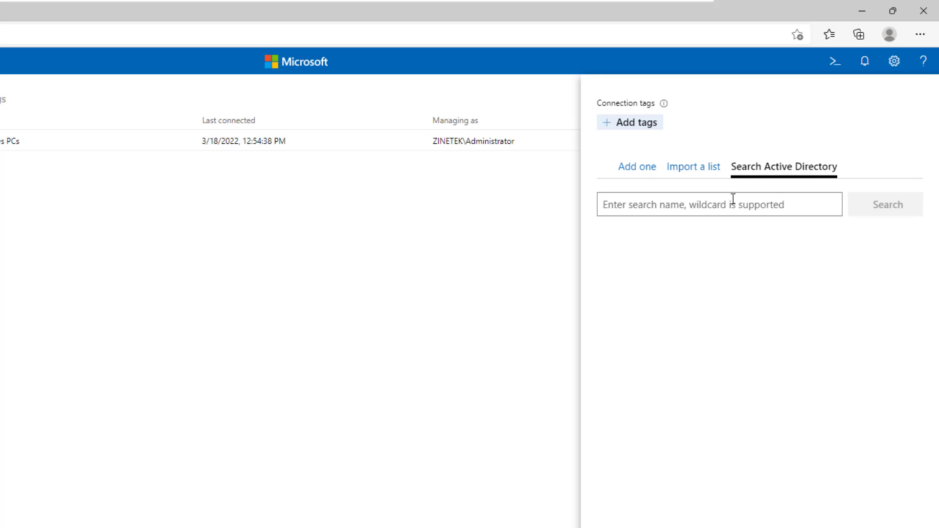
type("*")
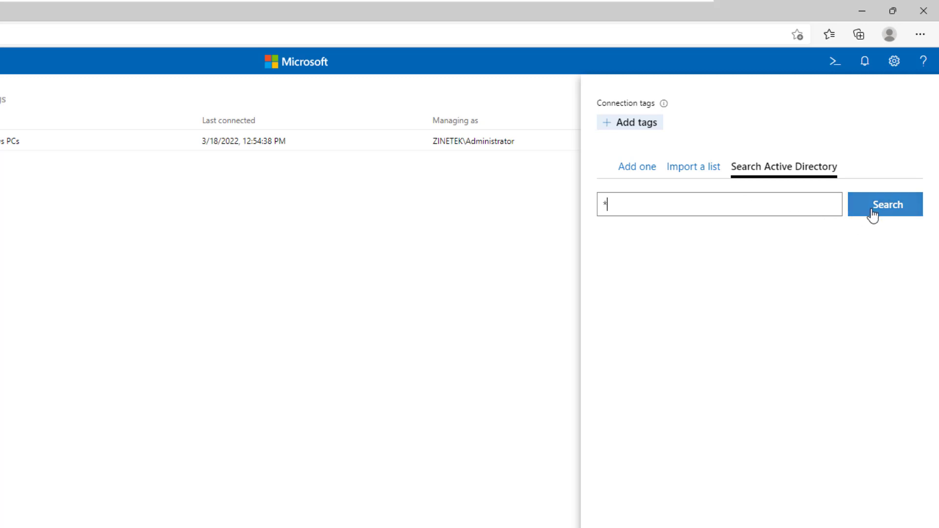
left_click(883, 205)
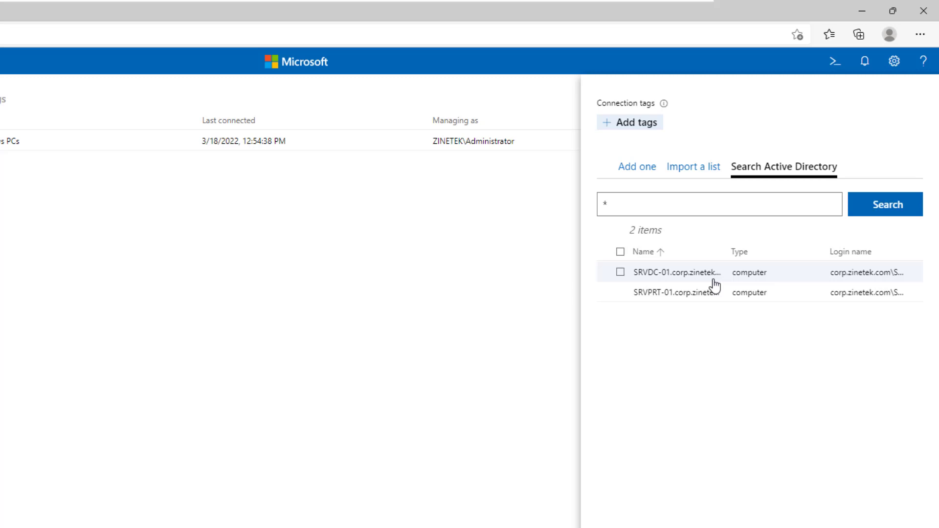
mouse_move(632, 284)
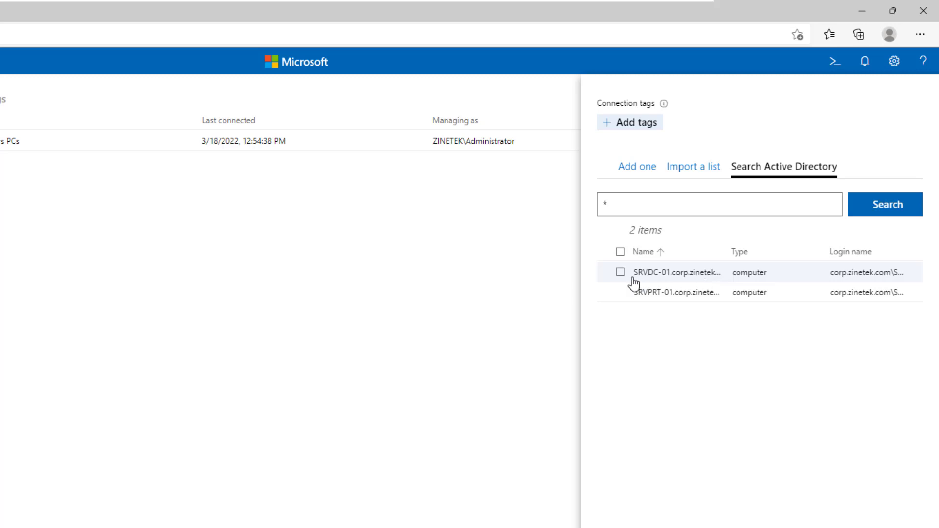
left_click(620, 272)
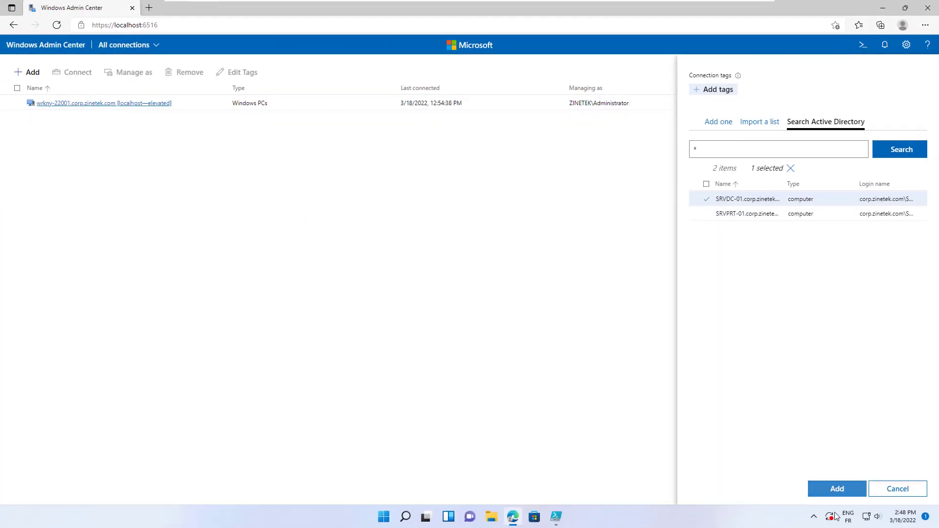
Add the selected SRVDC-01 server to the connections list.
left_click(836, 489)
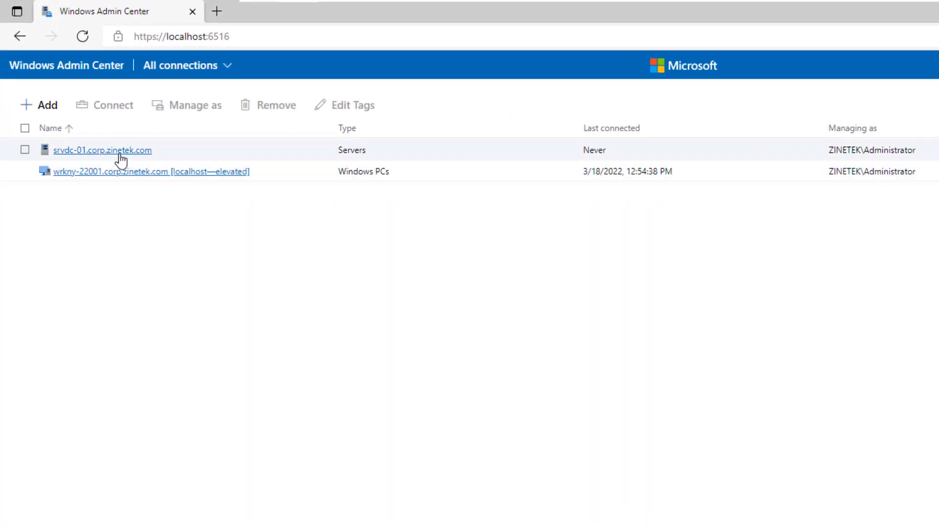
mouse_move(353, 164)
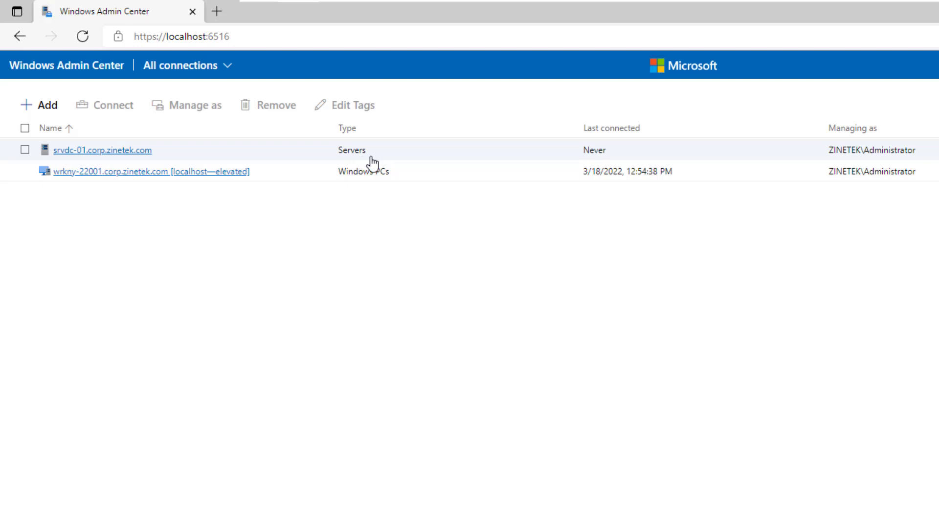
mouse_move(608, 164)
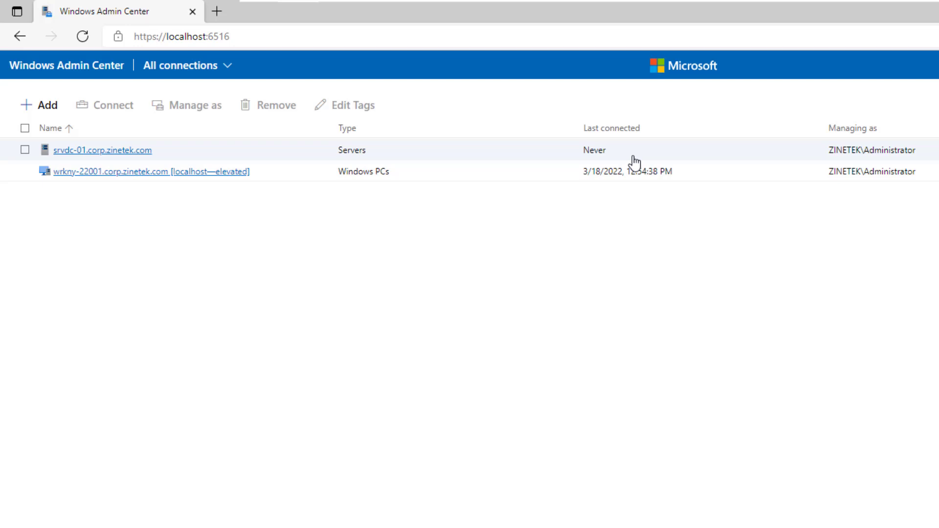
mouse_move(829, 162)
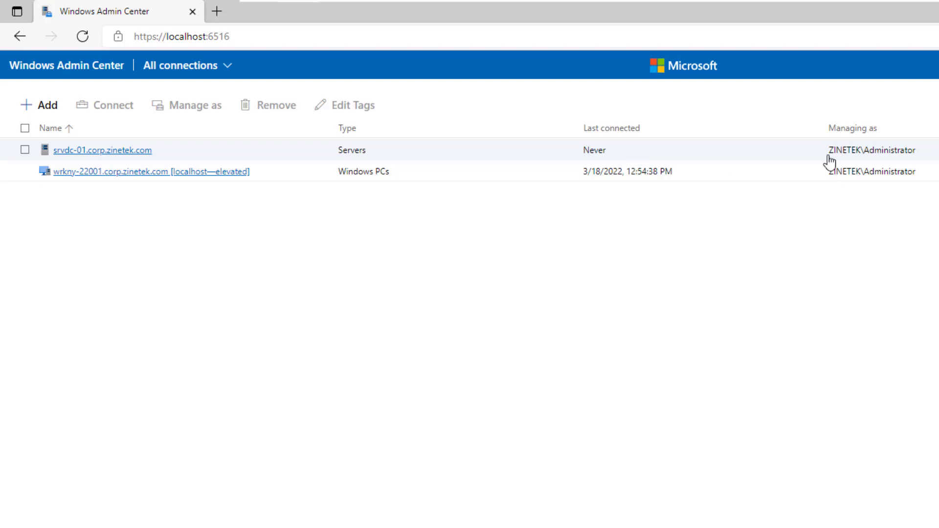
mouse_move(881, 163)
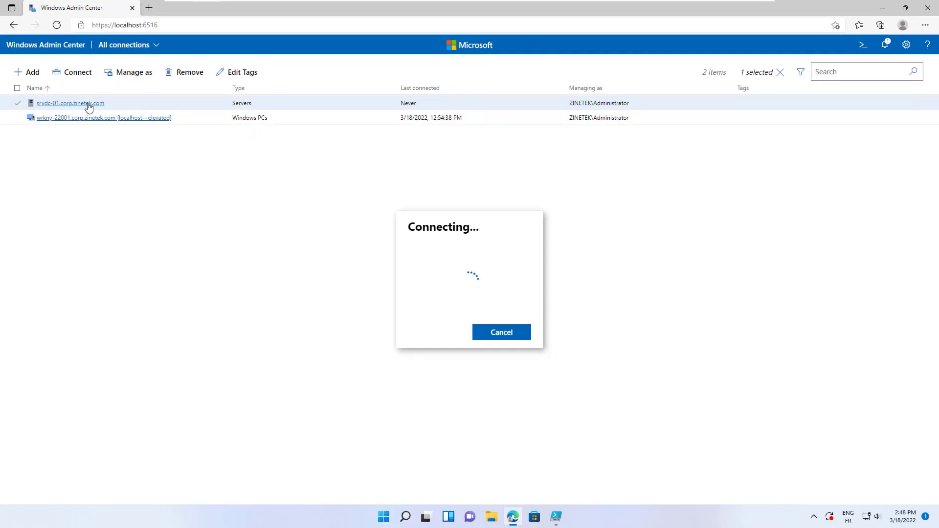
Connect to srvdc-01.corp.zinetek.com and view its overview with live charts.
left_click(71, 103)
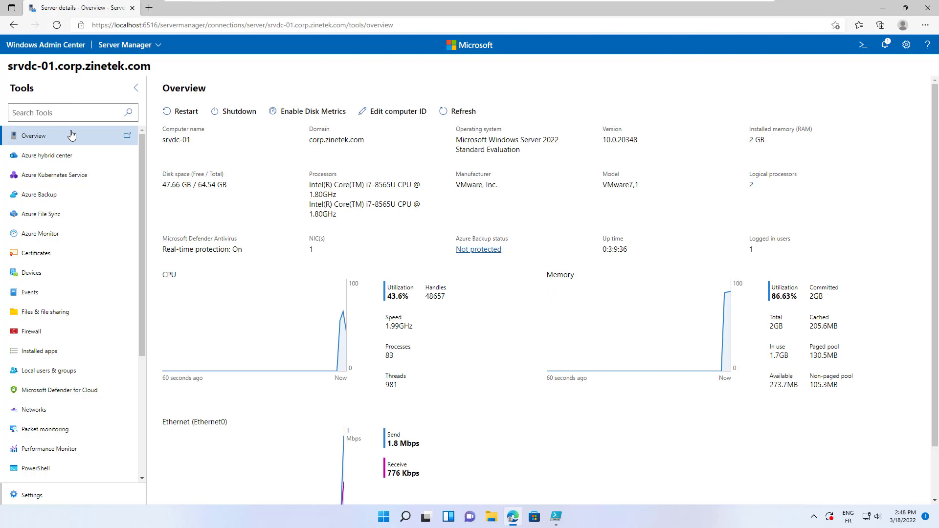
mouse_move(42, 423)
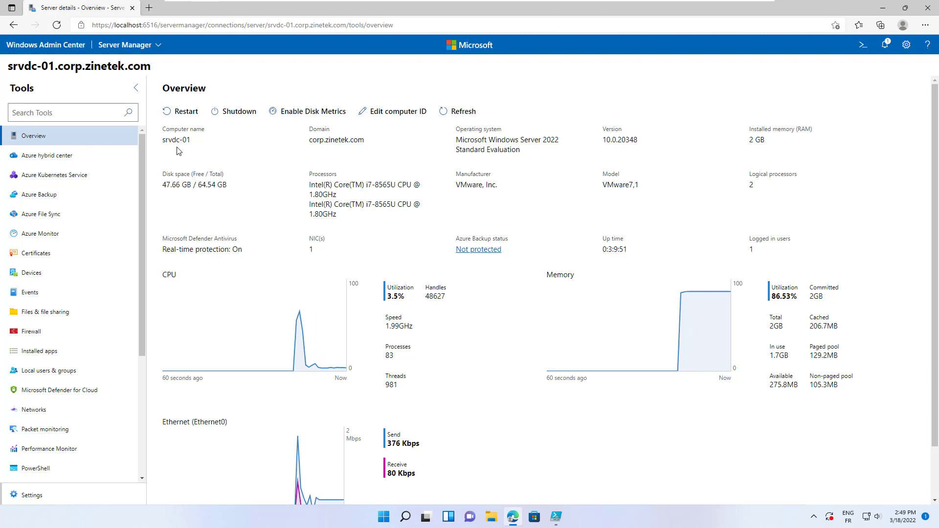
mouse_move(385, 149)
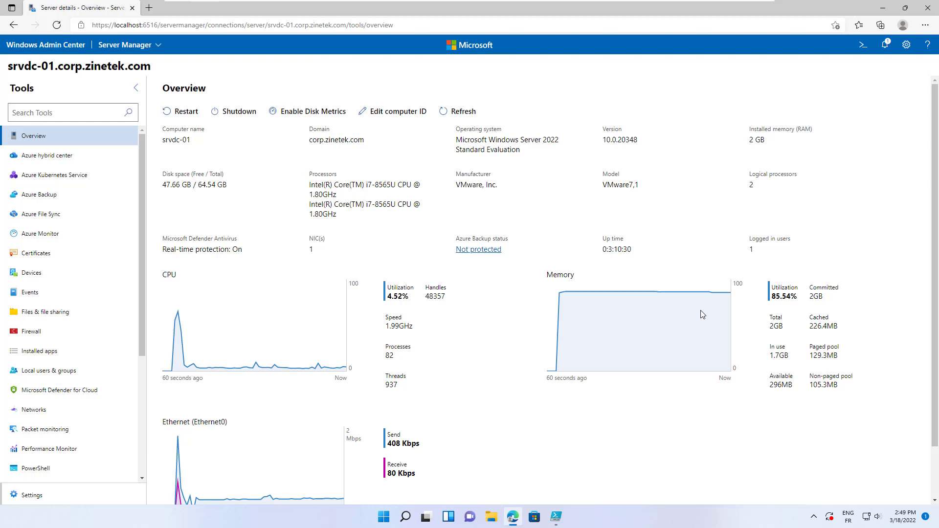
scroll("down", 3)
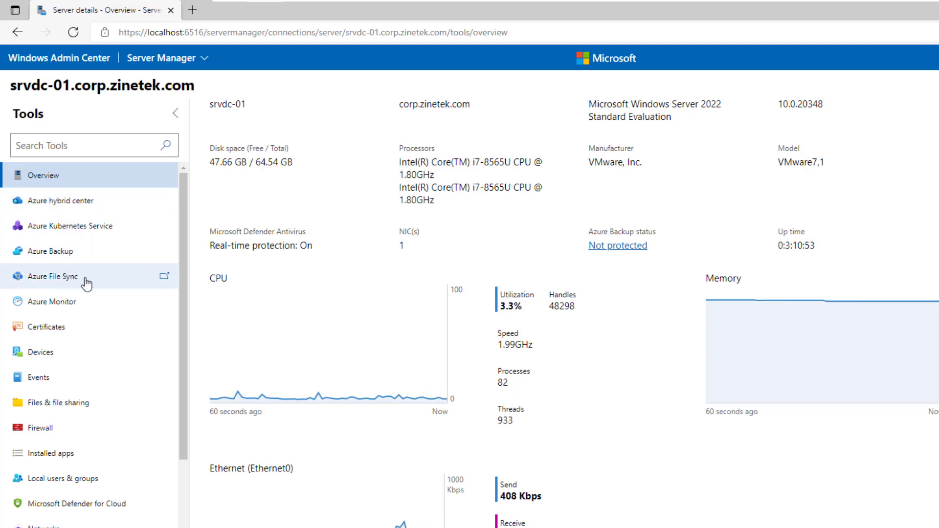
Browse the server's Devices and System event log, then load its Firewall rules.
left_click(40, 352)
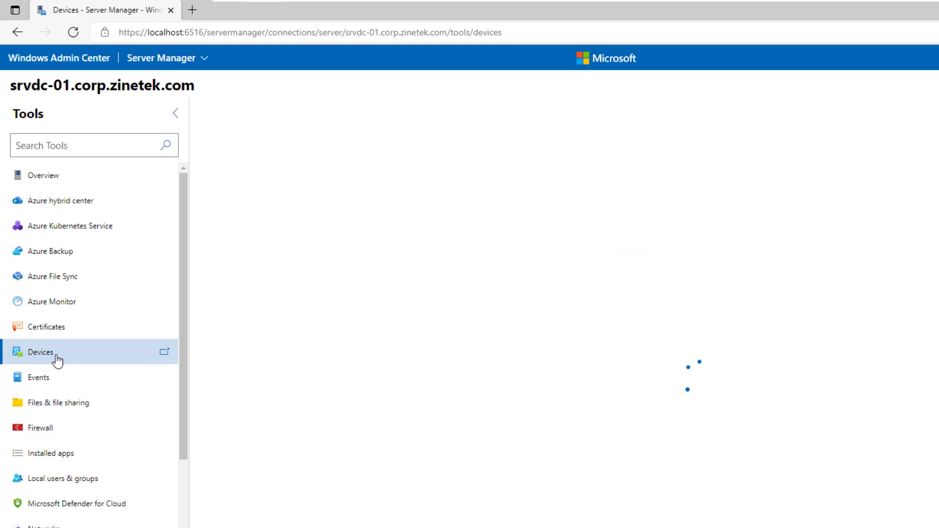
left_click(40, 352)
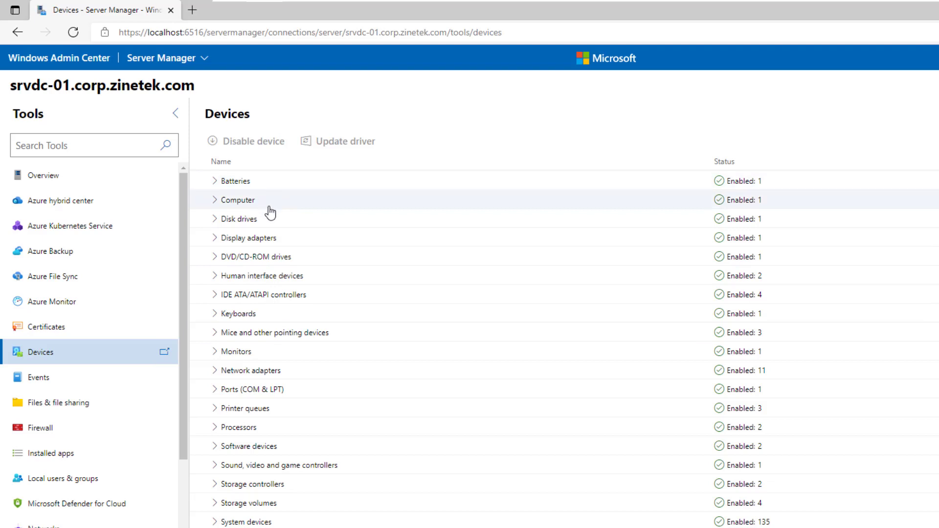
mouse_move(247, 359)
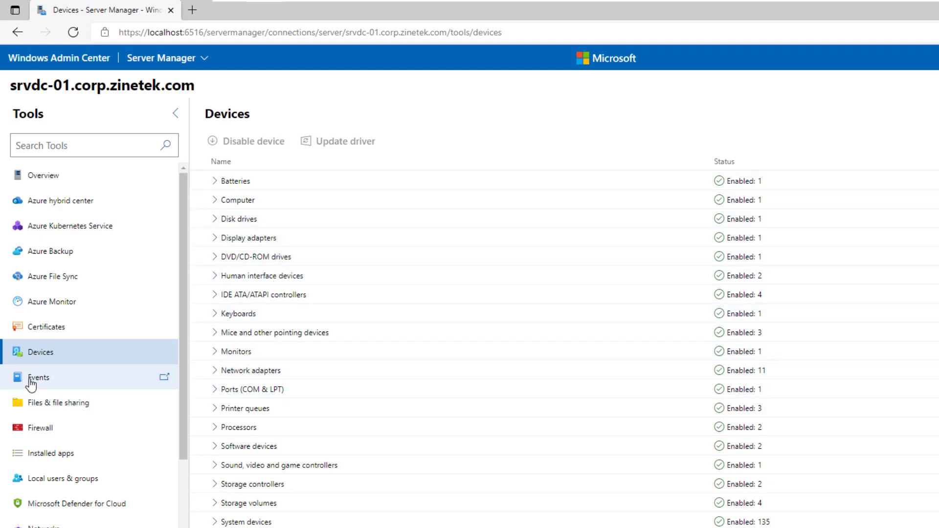
left_click(39, 377)
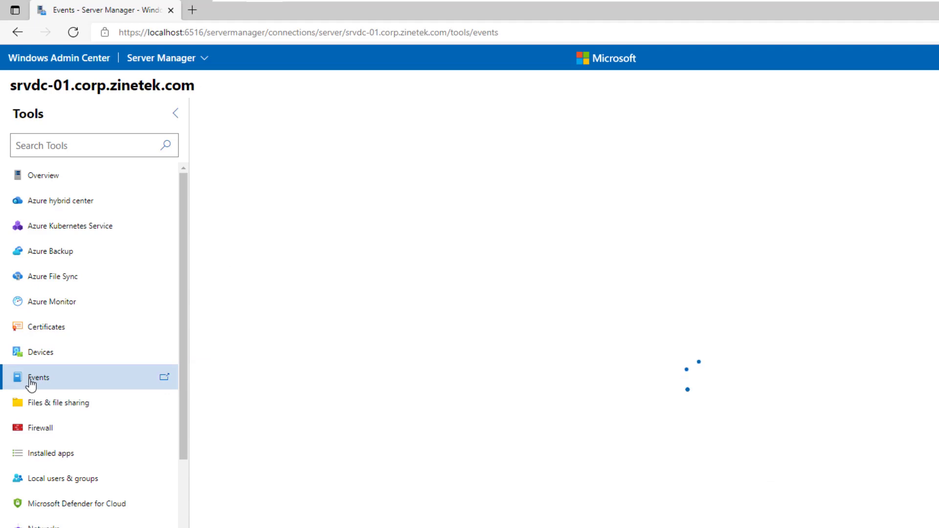
left_click(40, 377)
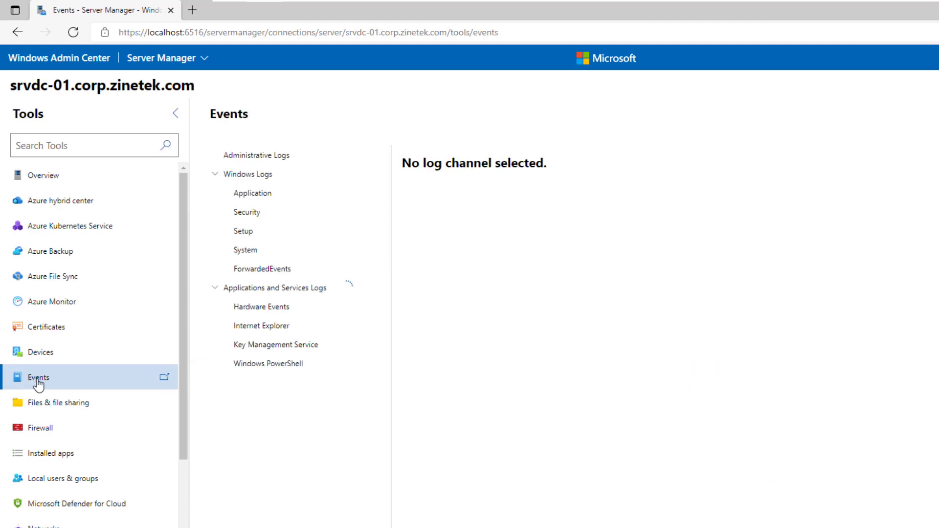
left_click(245, 249)
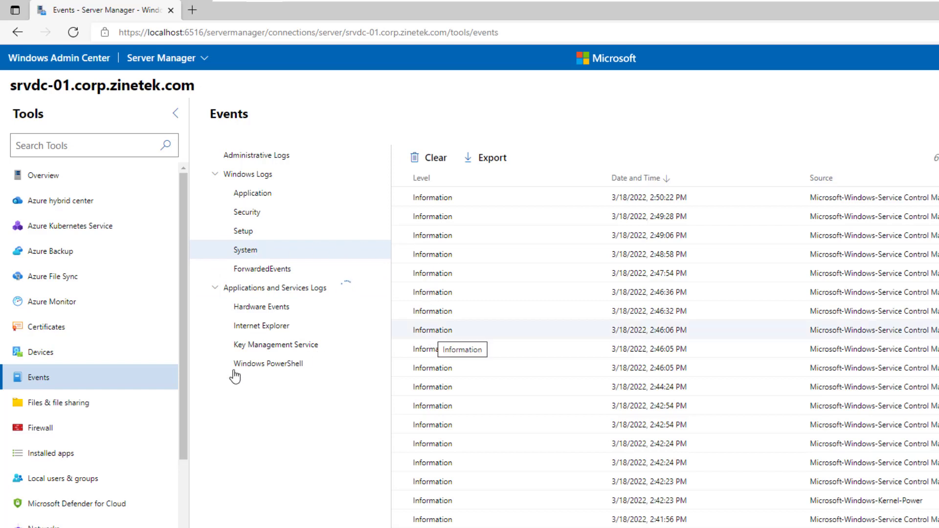
left_click(40, 427)
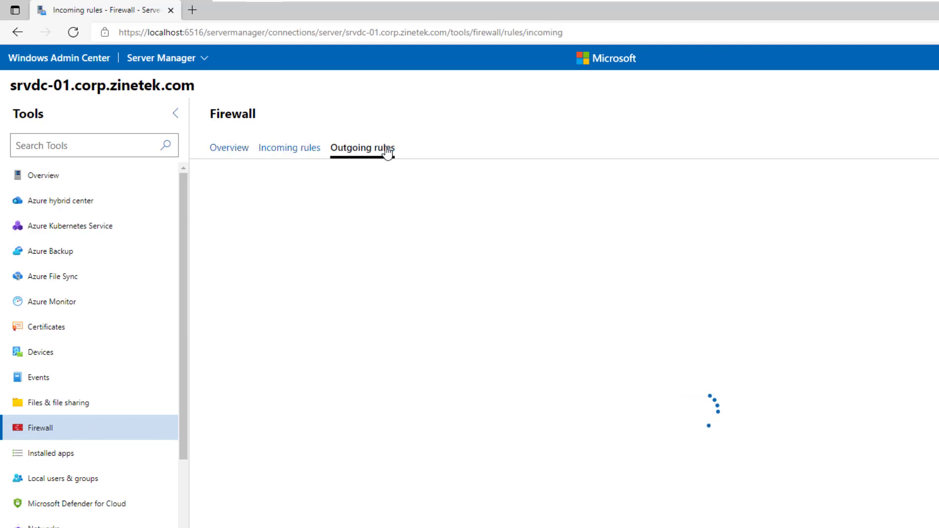
View the outgoing firewall rules, then start a PowerShell console on the server.
left_click(362, 148)
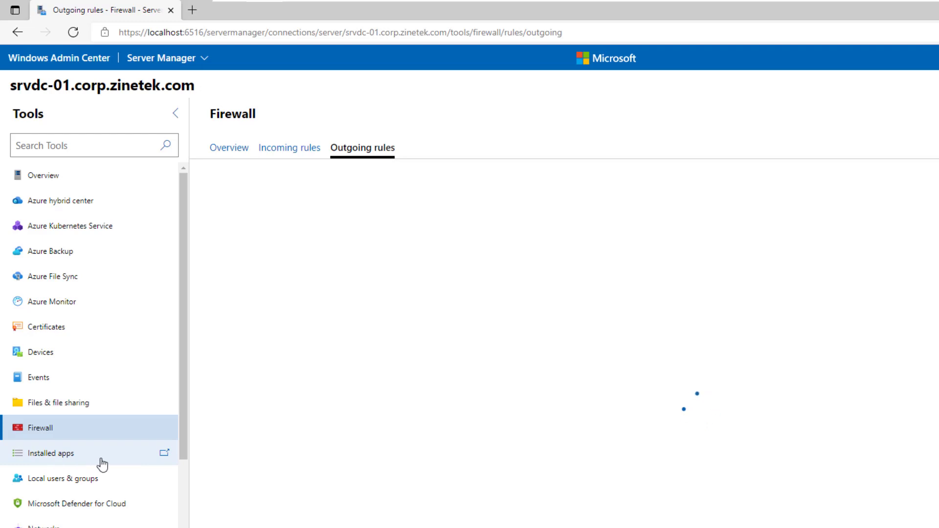
mouse_move(107, 479)
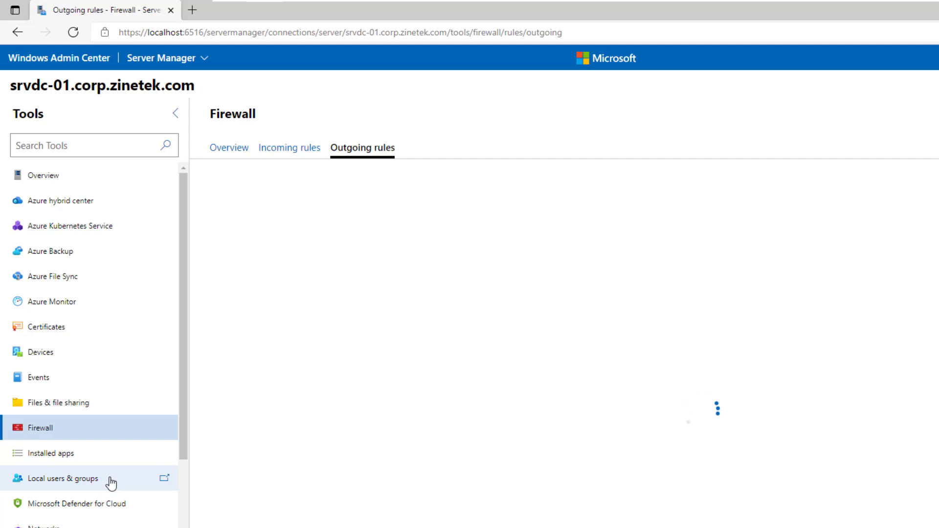
scroll("down", 3)
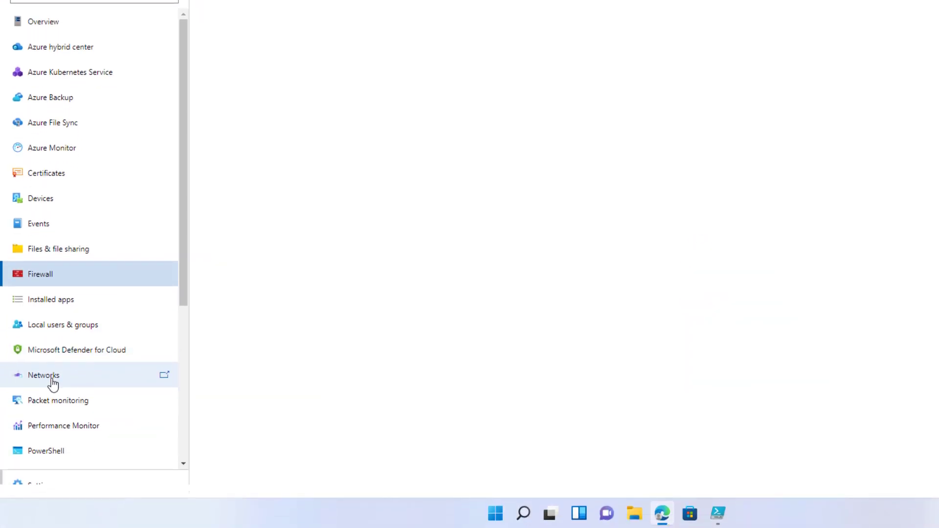
left_click(43, 374)
type("$env:PSExecutionPolicyPreference=\"Remote")
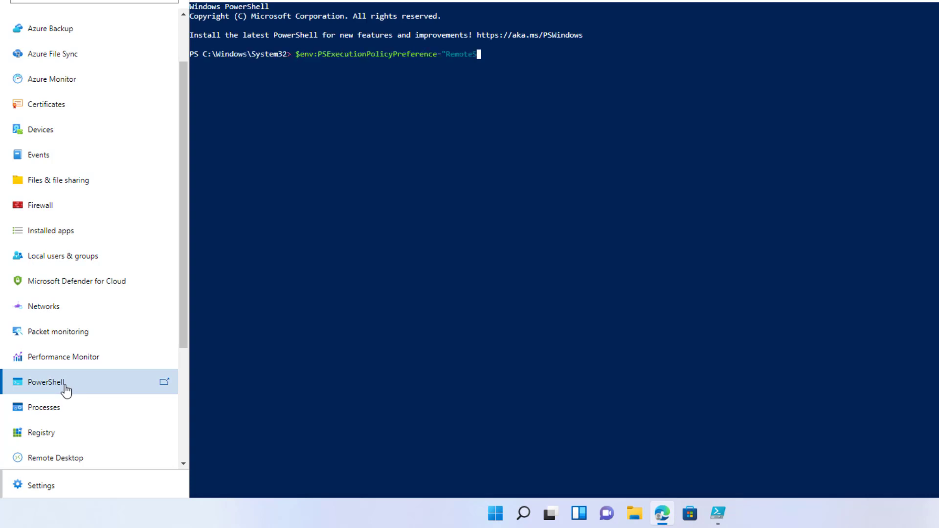
Run ipconfig in the remote PowerShell session, then view Processes and Registry.
key("enter")
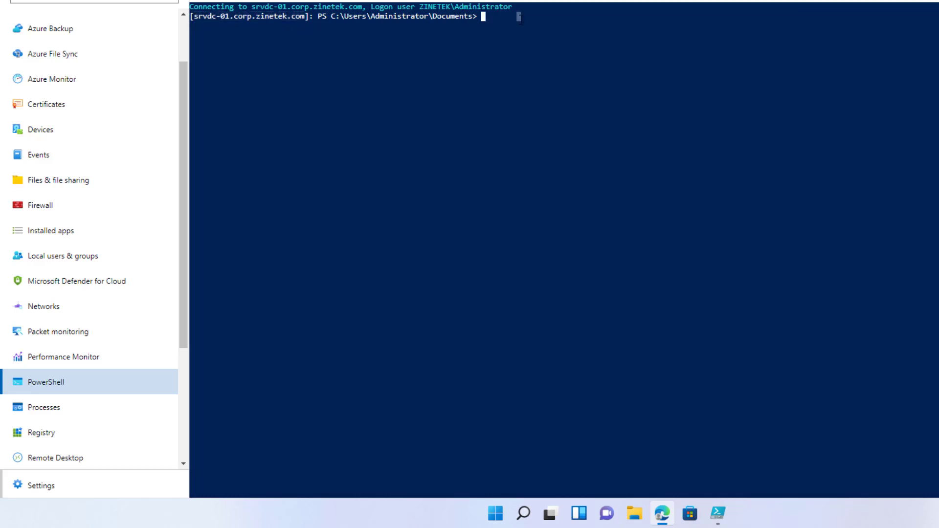
type("ipconfig")
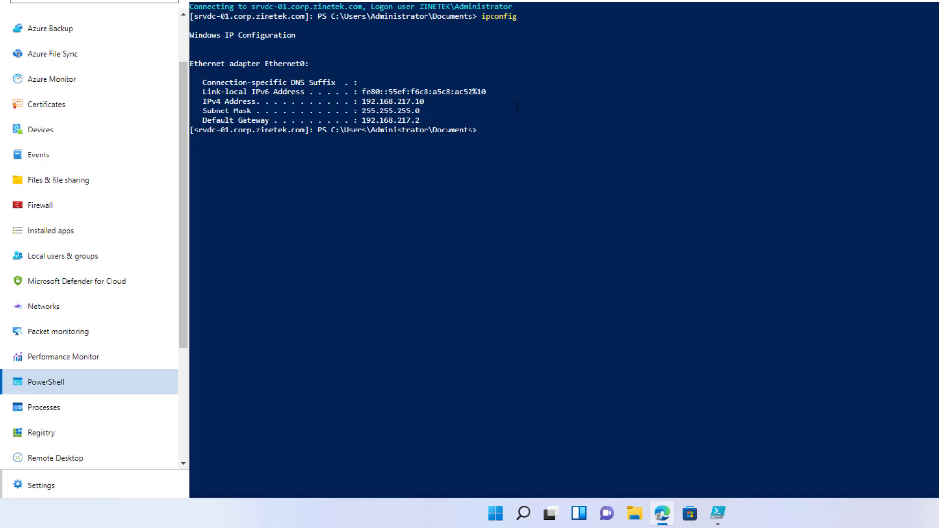
mouse_move(186, 362)
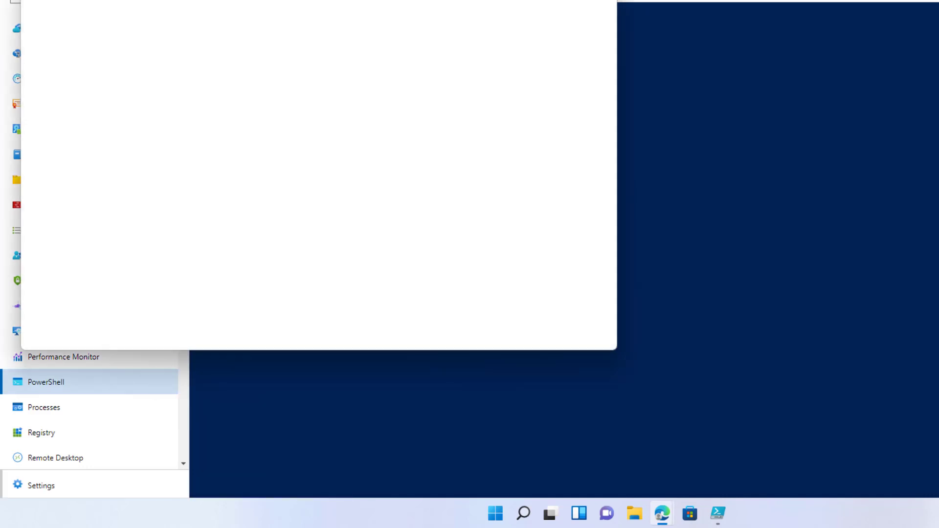
left_click(46, 382)
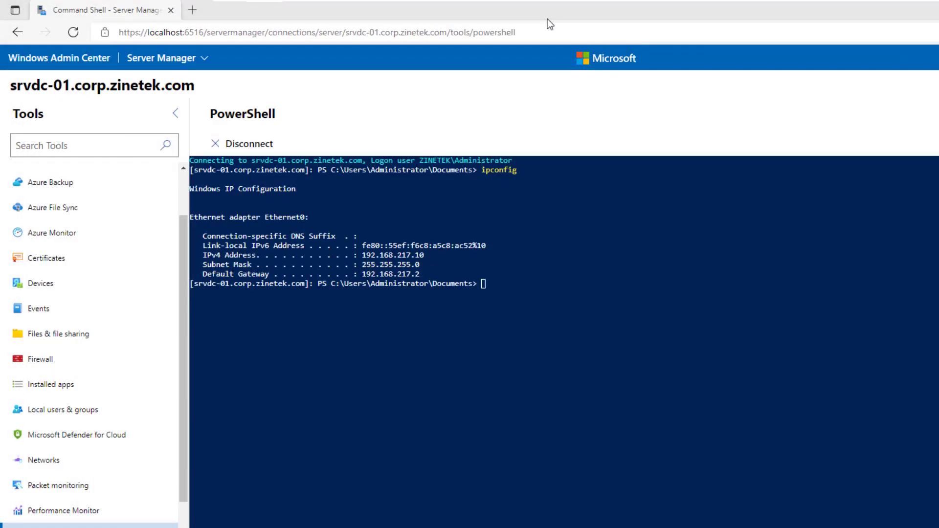
left_click(44, 425)
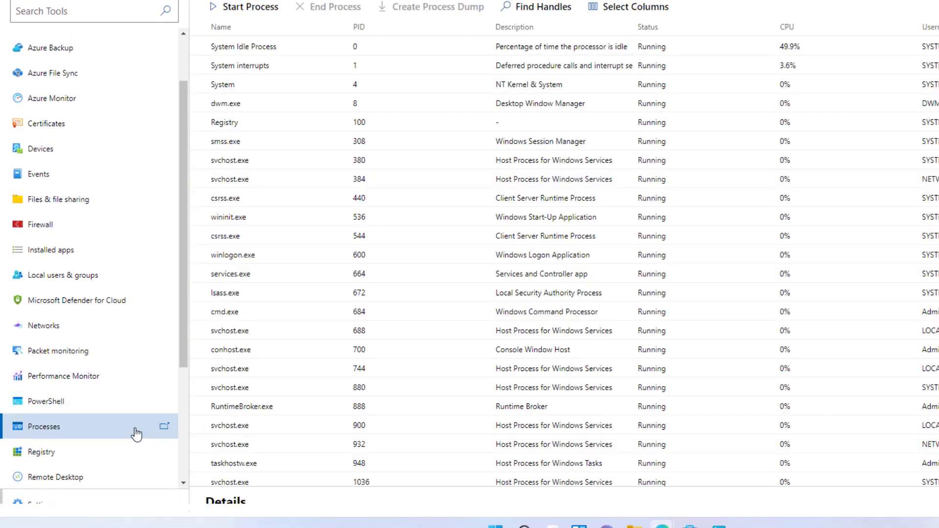
left_click(41, 451)
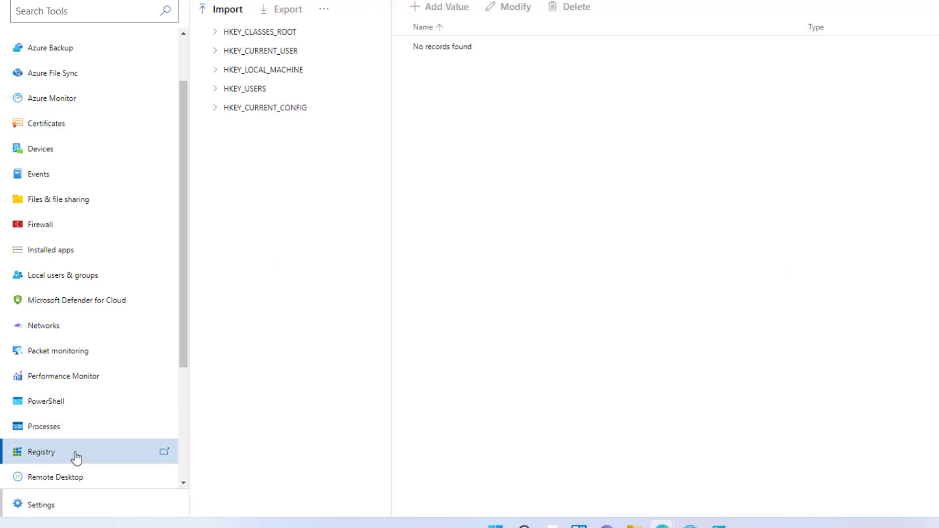
Connect a Remote Desktop session to srvdc-01 with the password and certificate option.
left_click(56, 476)
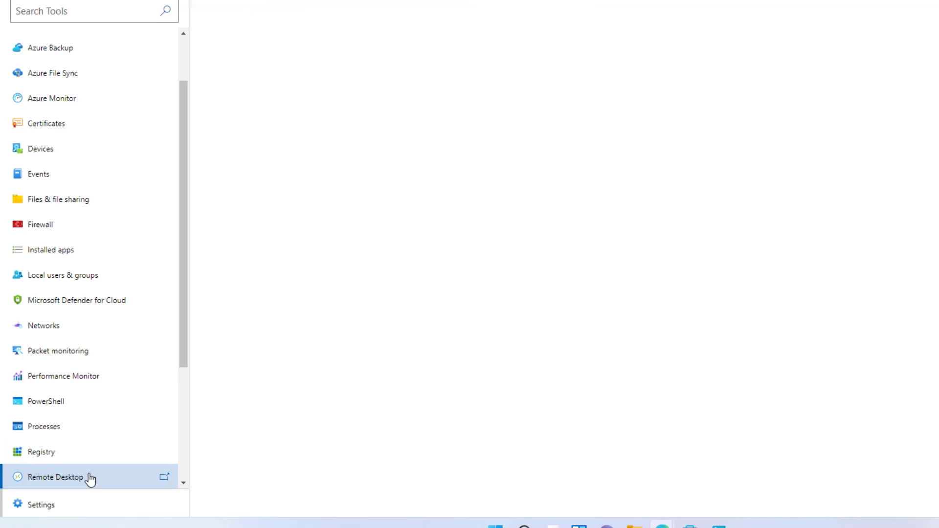
left_click(57, 477)
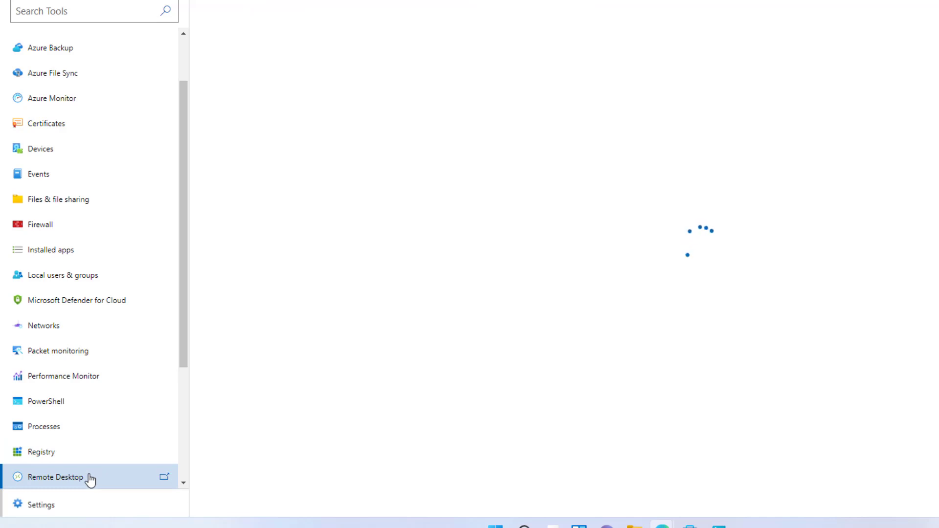
left_click(60, 477)
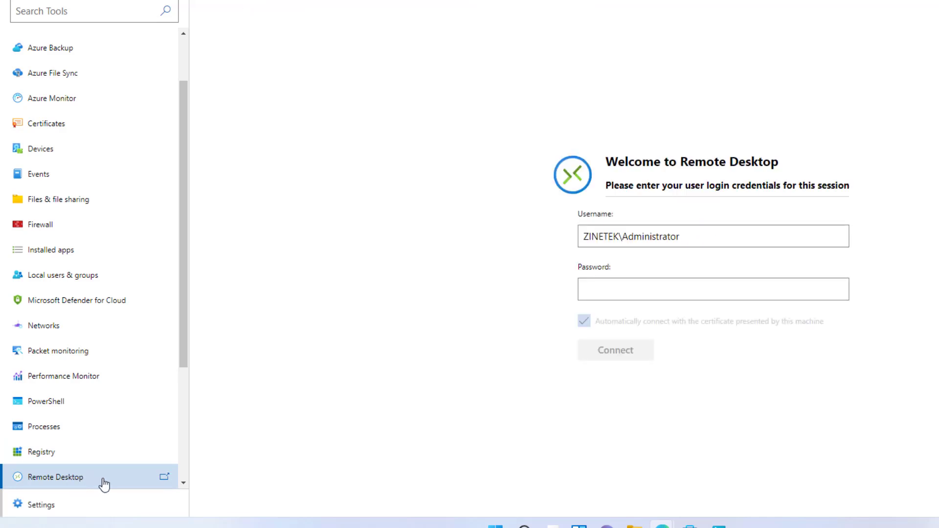
left_click(584, 320)
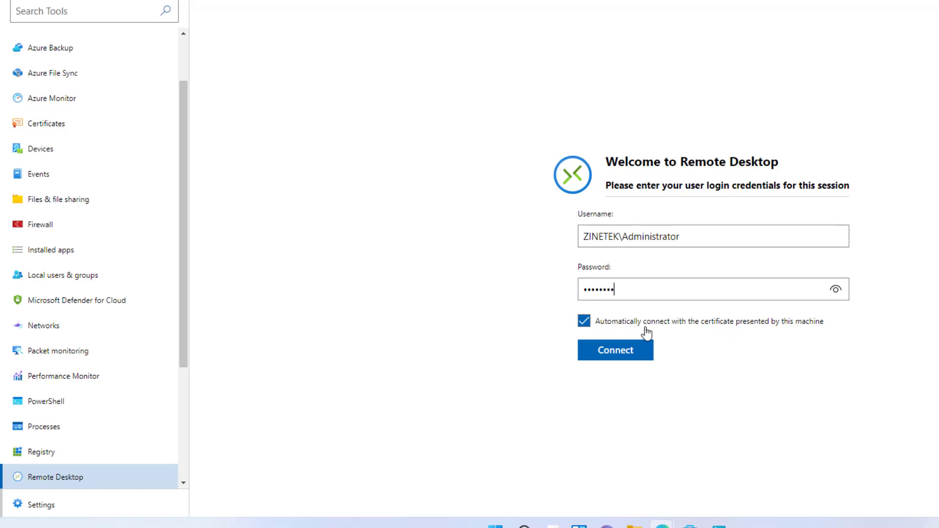
left_click(614, 351)
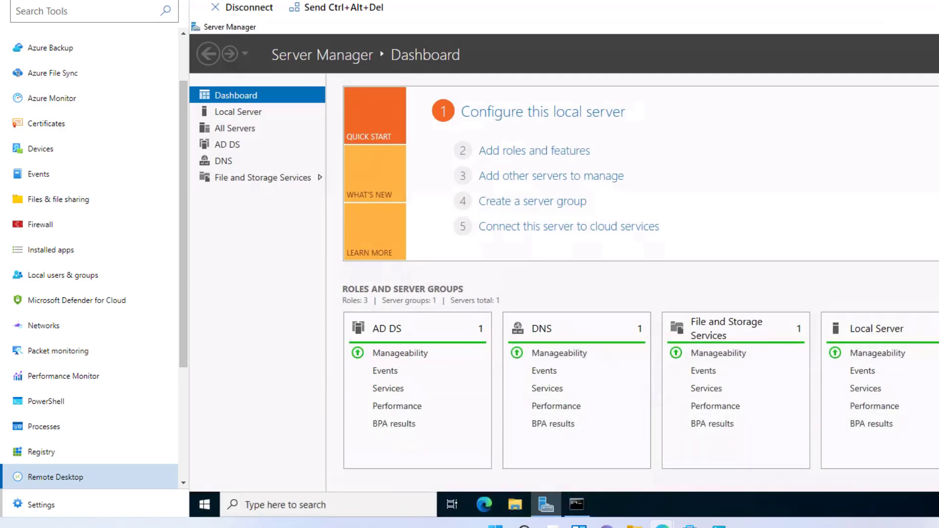
mouse_move(906, 214)
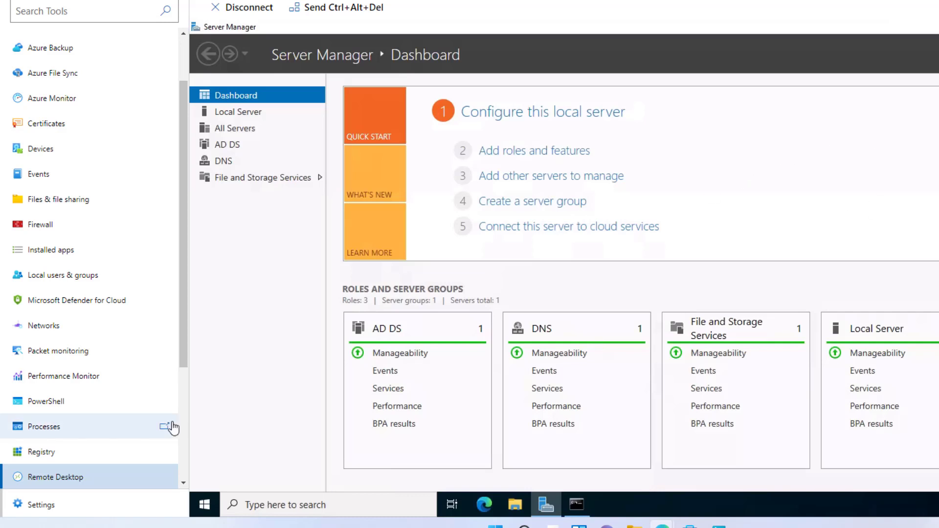
Browse Roles and features and Services, then show srvdc-01's six available updates.
scroll("down", 3)
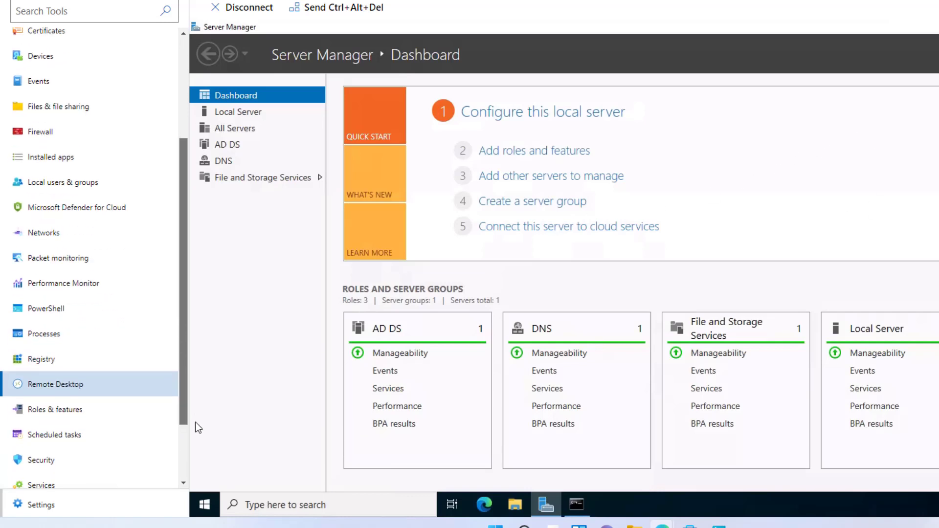
scroll("down", 3)
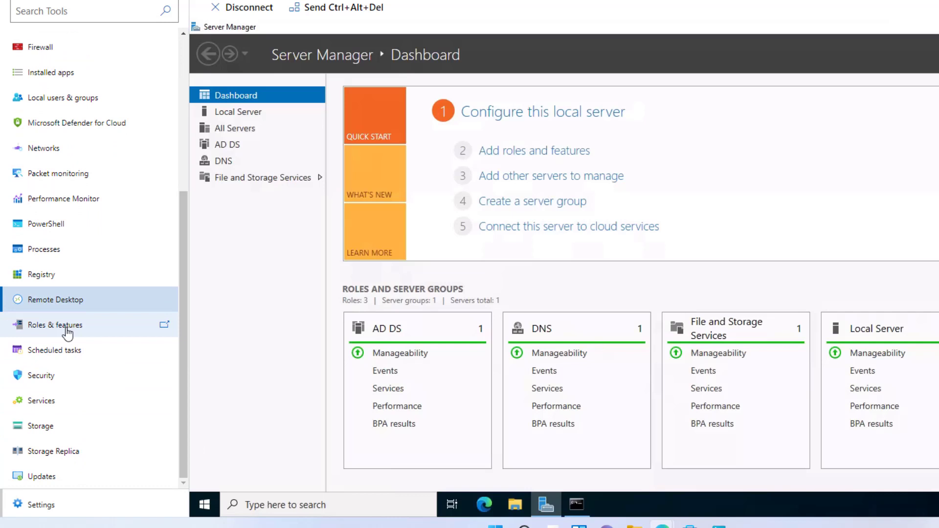
left_click(55, 324)
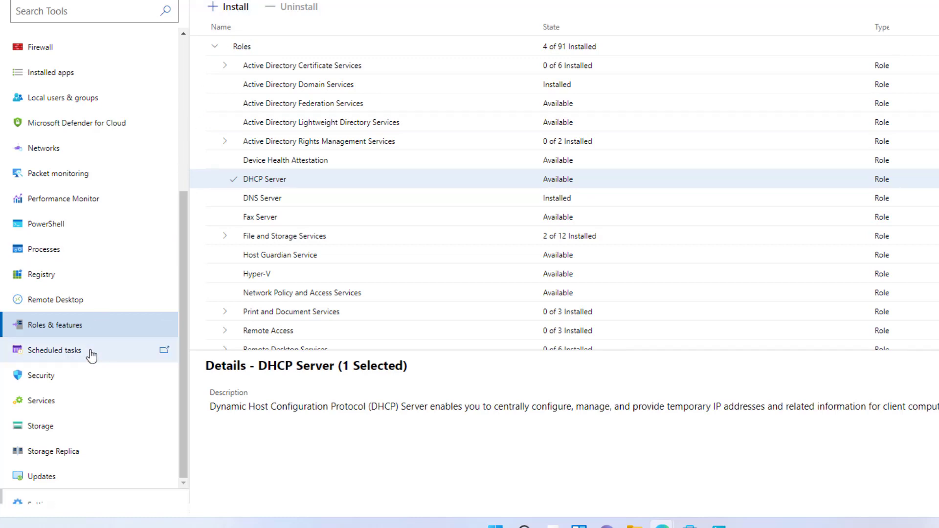
left_click(41, 400)
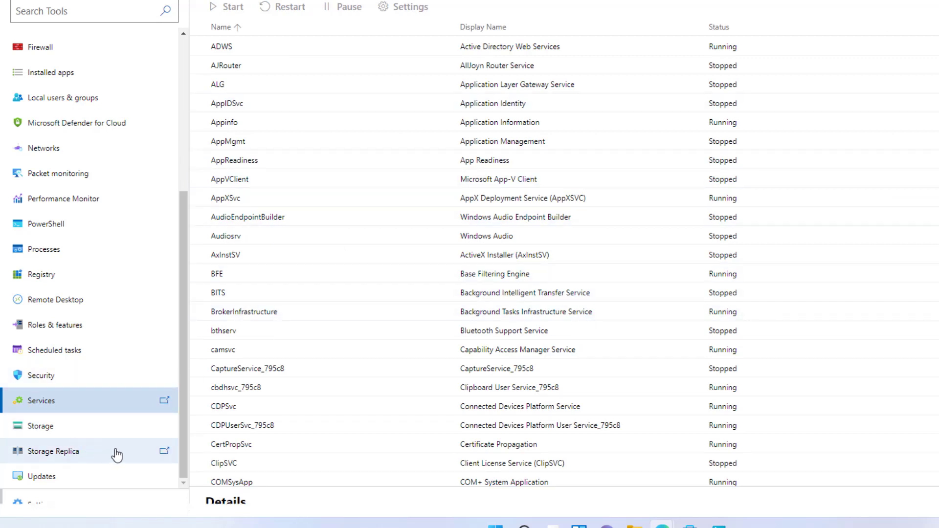
left_click(41, 477)
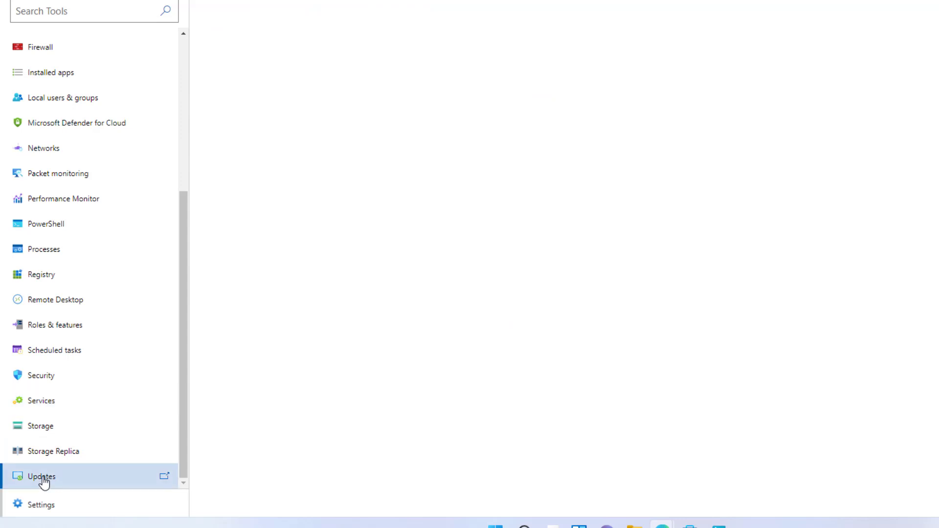
left_click(41, 476)
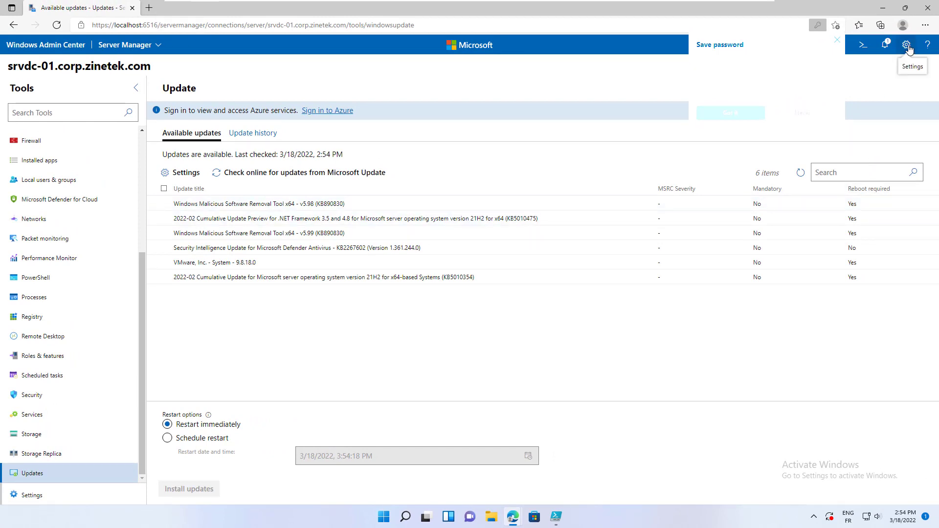
Bring up the gateway Settings and the Language / Region page showing English.
left_click(906, 44)
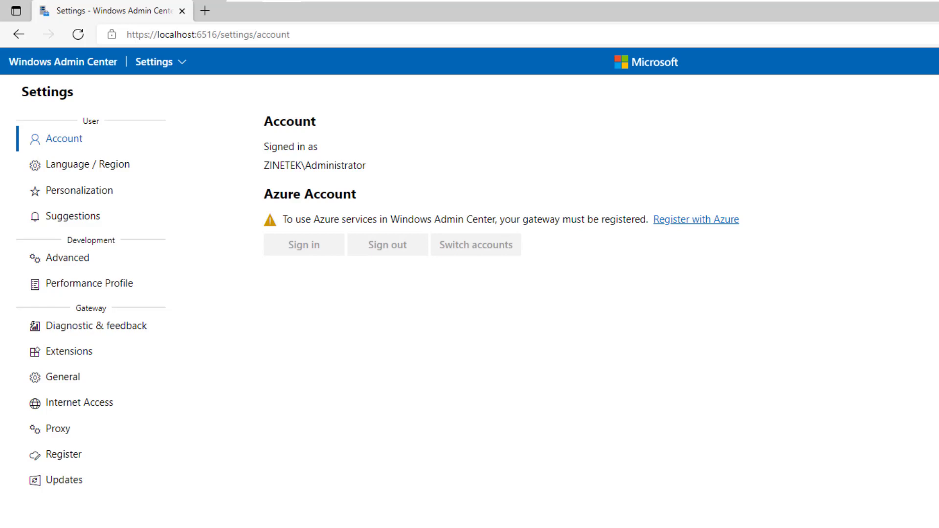
mouse_move(793, 249)
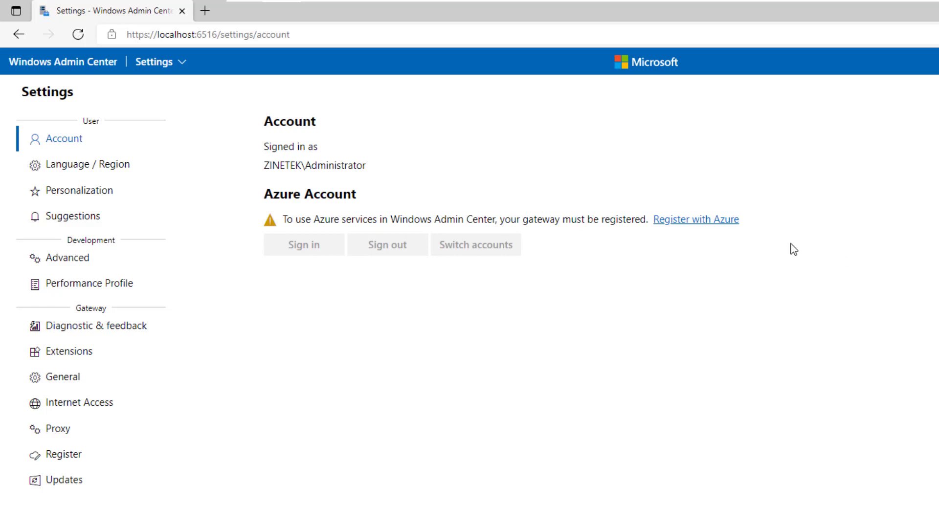
mouse_move(90, 146)
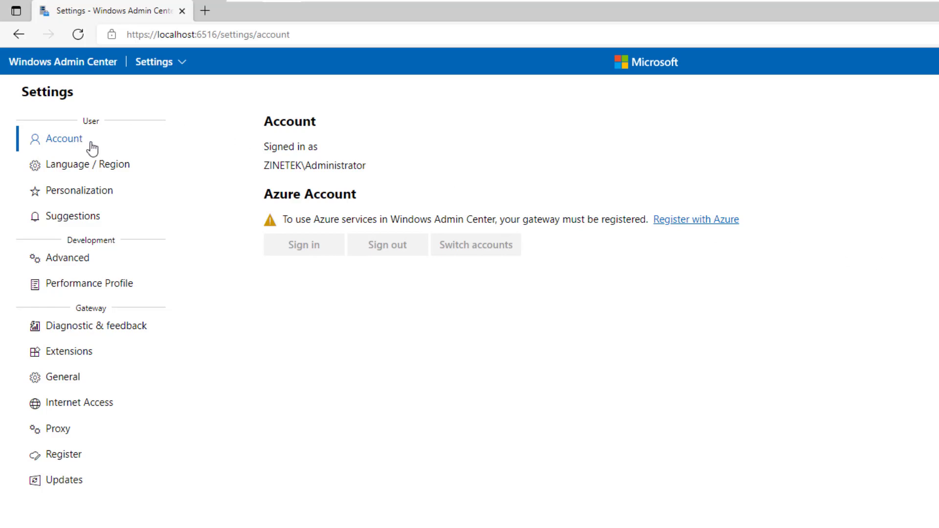
mouse_move(300, 159)
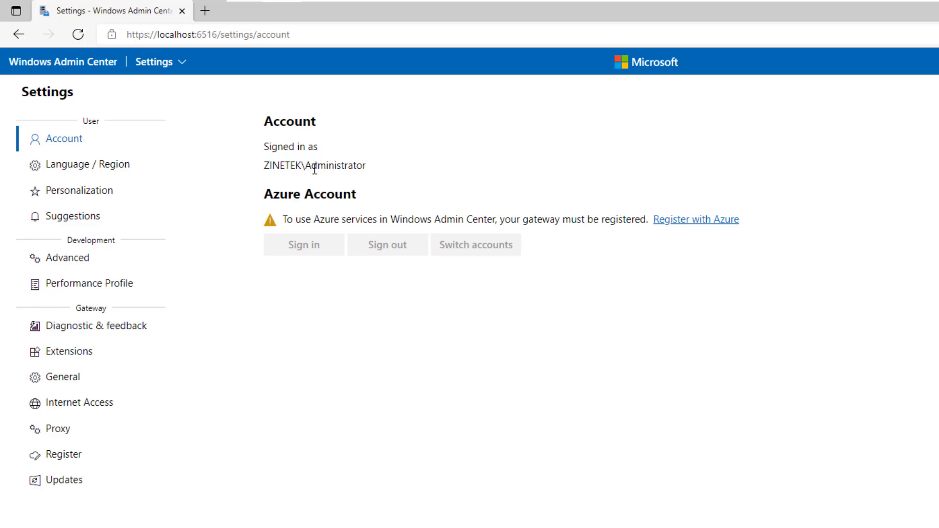
mouse_move(401, 173)
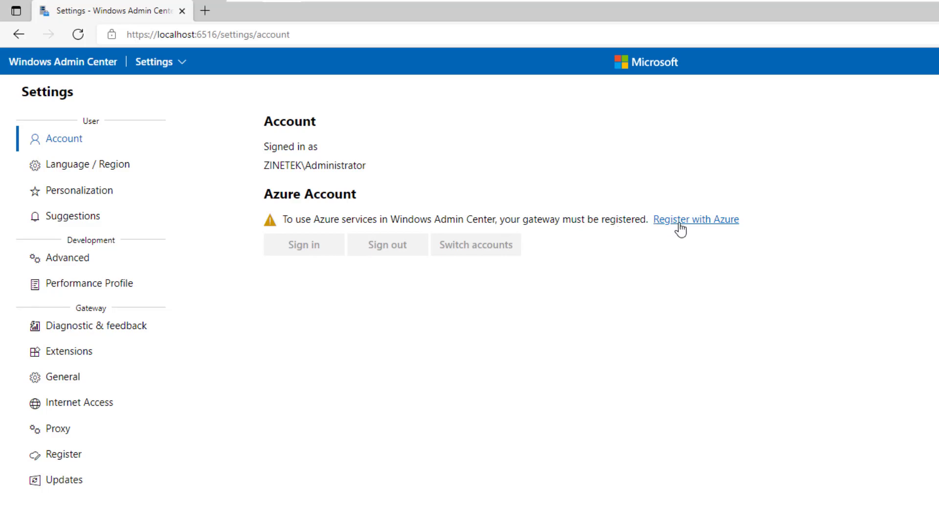
mouse_move(676, 230)
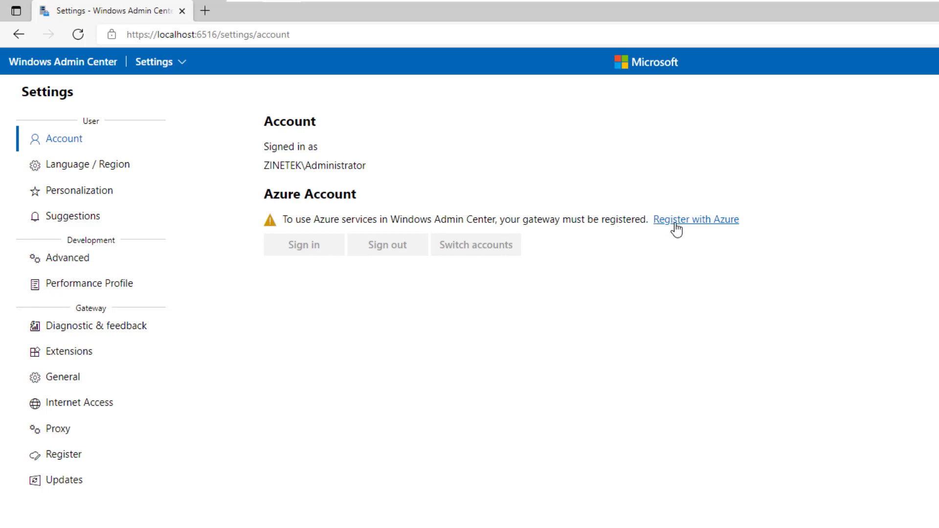
left_click(89, 164)
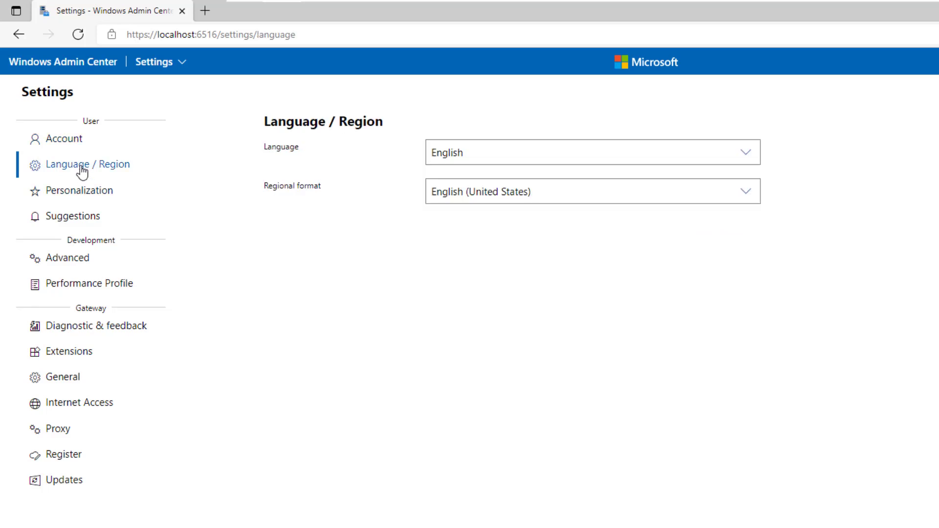
Keep English as the language and set Personalization to Dark mode.
left_click(591, 152)
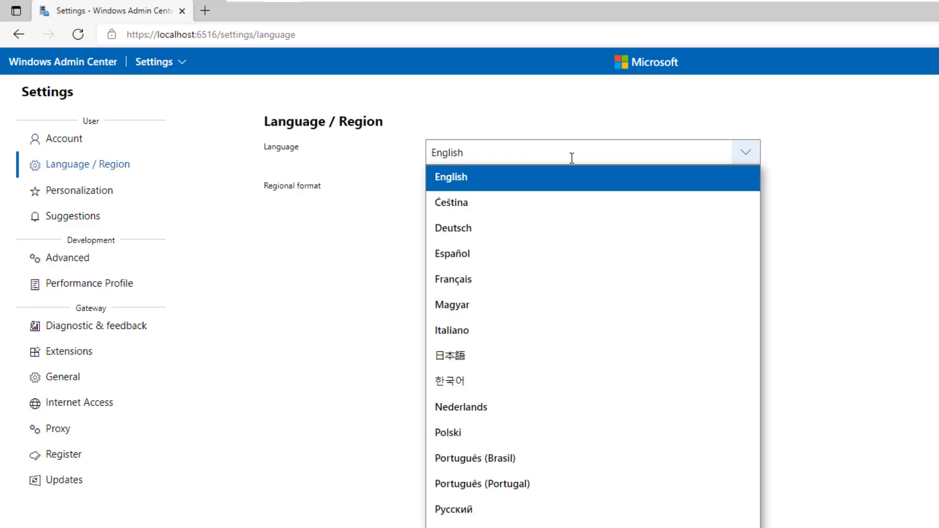
left_click(450, 177)
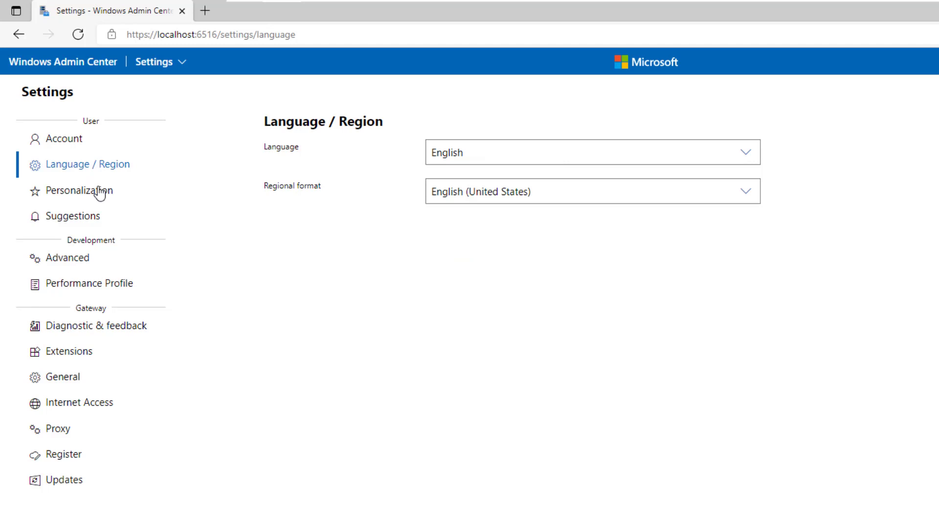
left_click(80, 191)
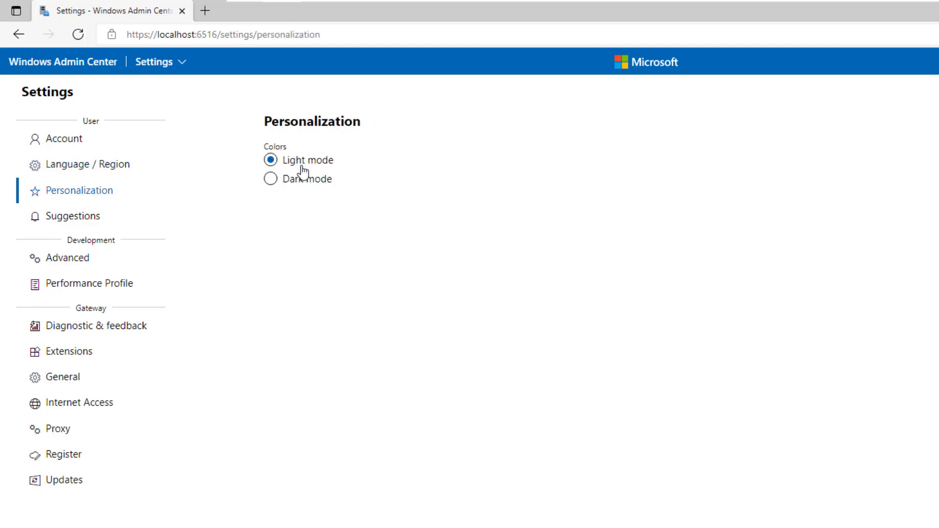
mouse_move(325, 170)
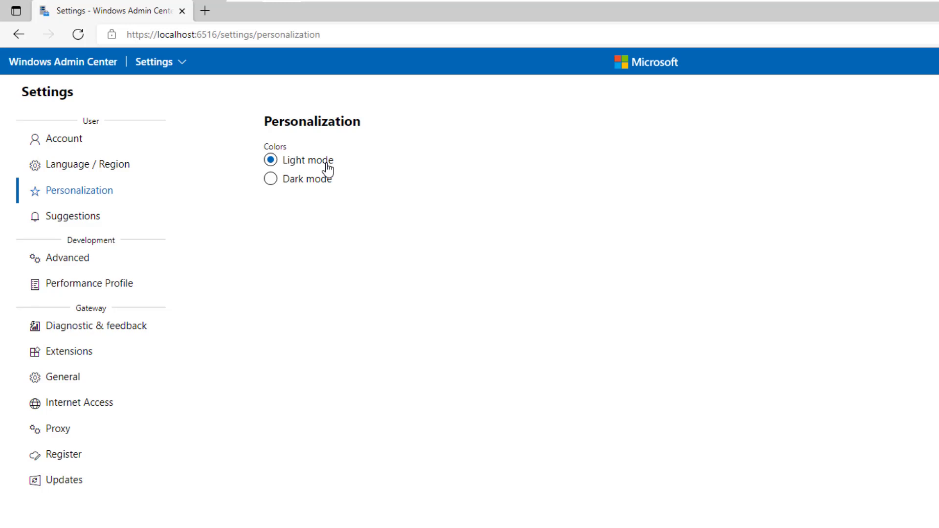
left_click(270, 178)
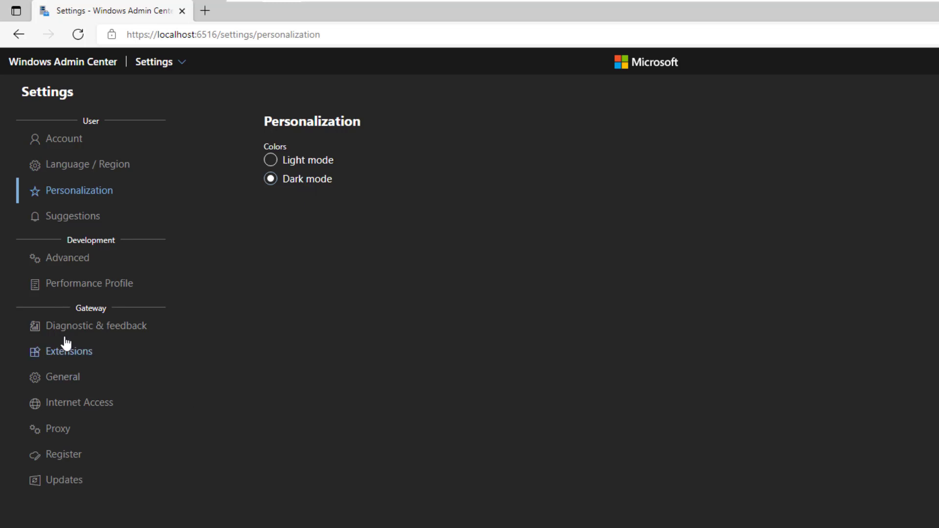
left_click(69, 351)
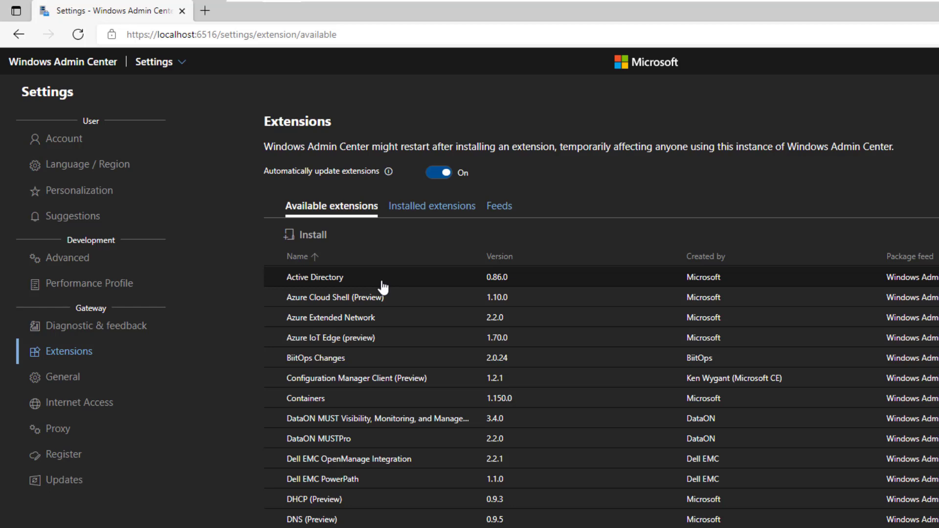
mouse_move(339, 288)
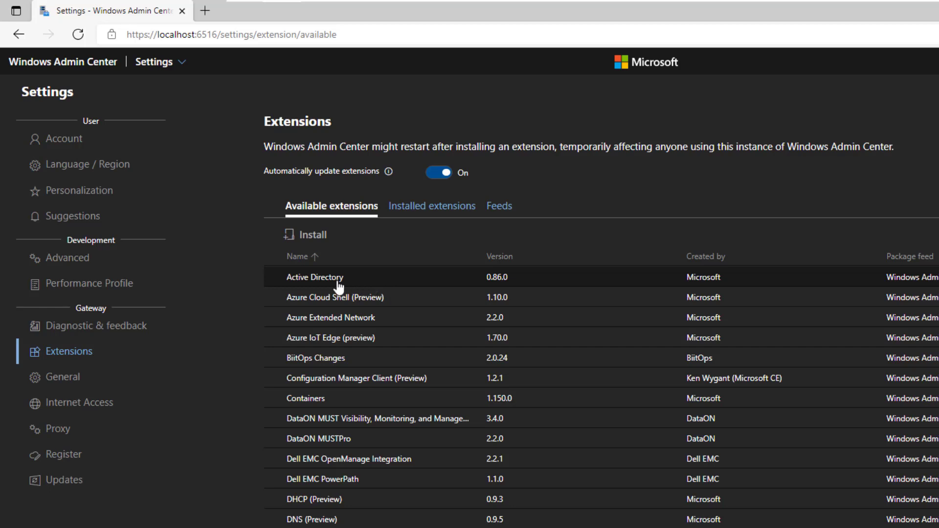
mouse_move(370, 287)
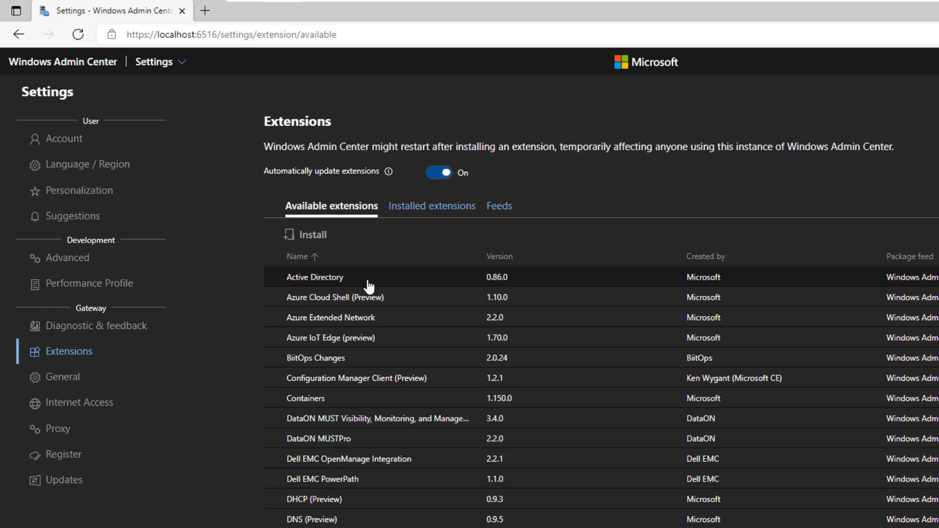
mouse_move(338, 286)
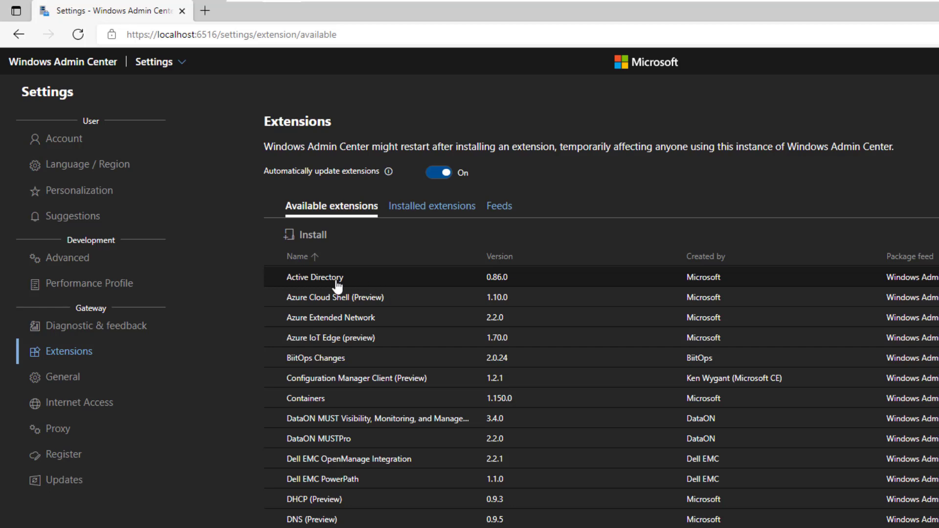
Install the Active Directory extension from Available extensions and acknowledge the notice.
left_click(314, 277)
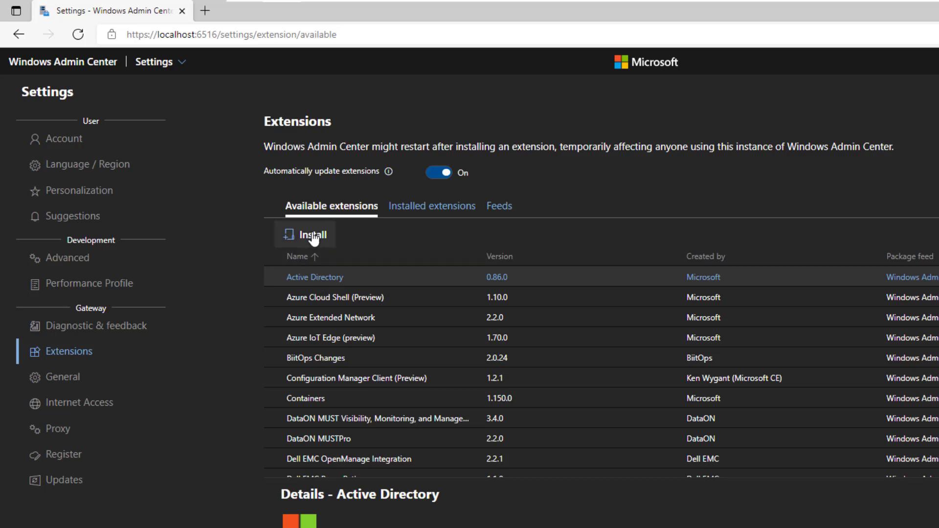
left_click(311, 233)
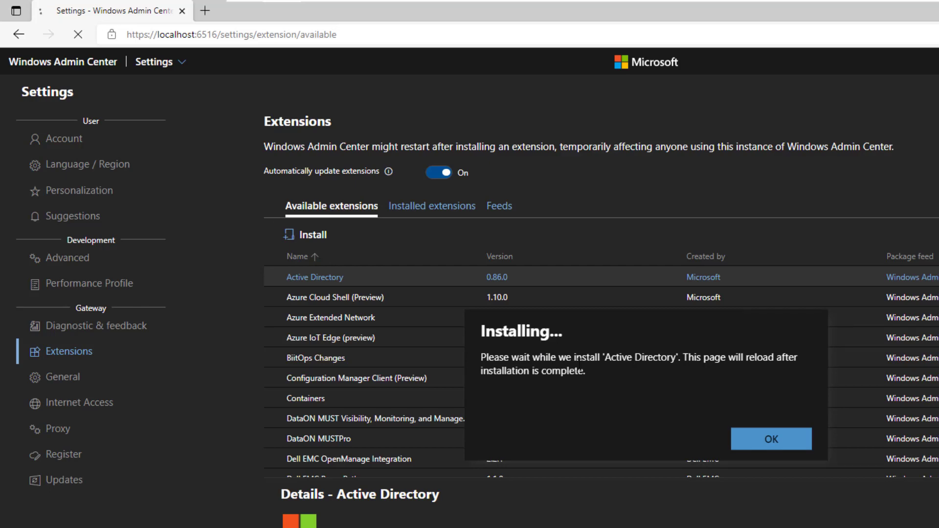
left_click(769, 439)
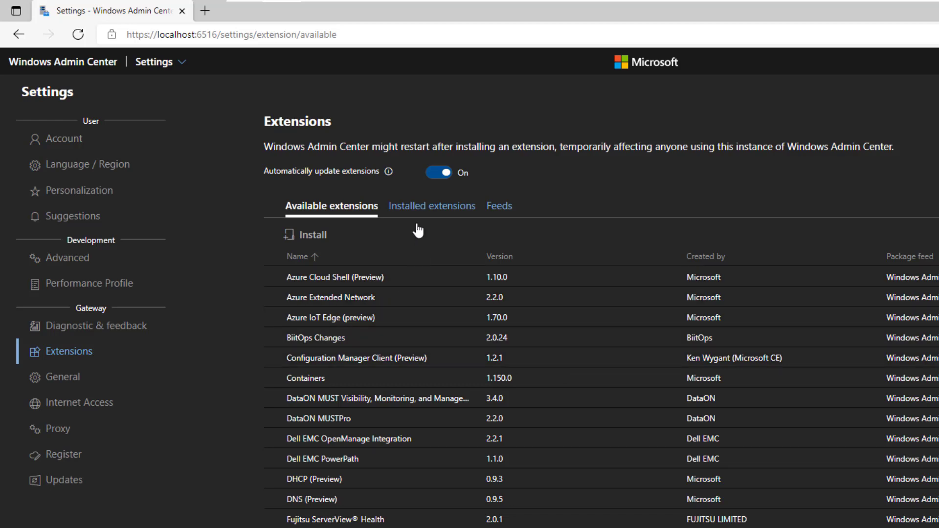
Confirm Active Directory under Installed extensions and in srvdc-01's tools list.
left_click(430, 205)
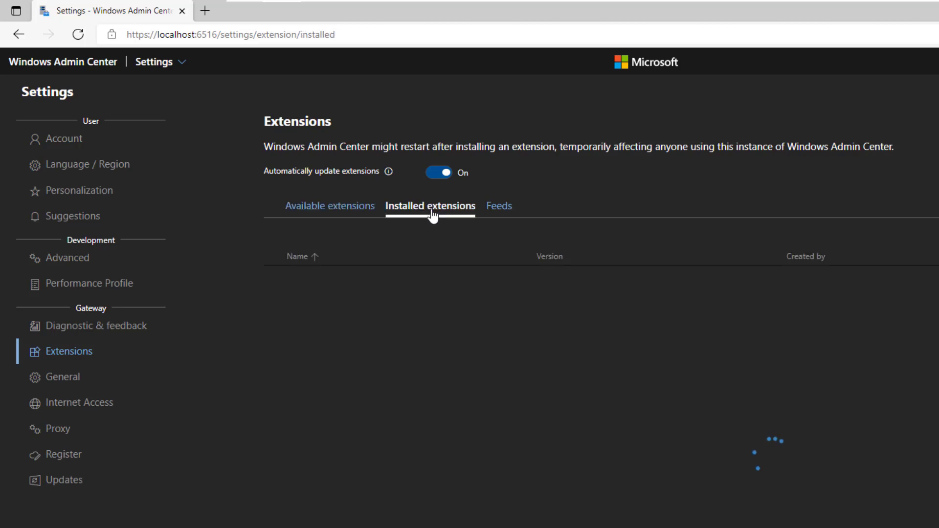
left_click(430, 205)
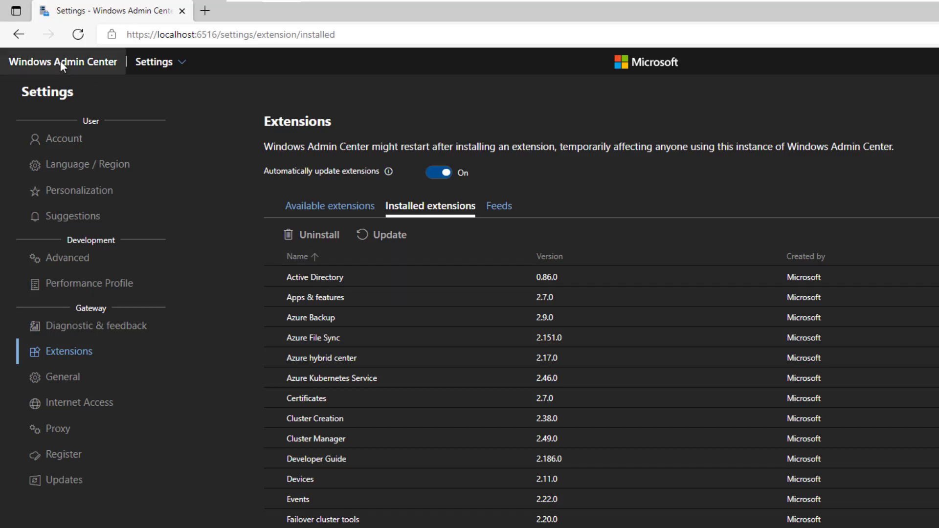
left_click(62, 61)
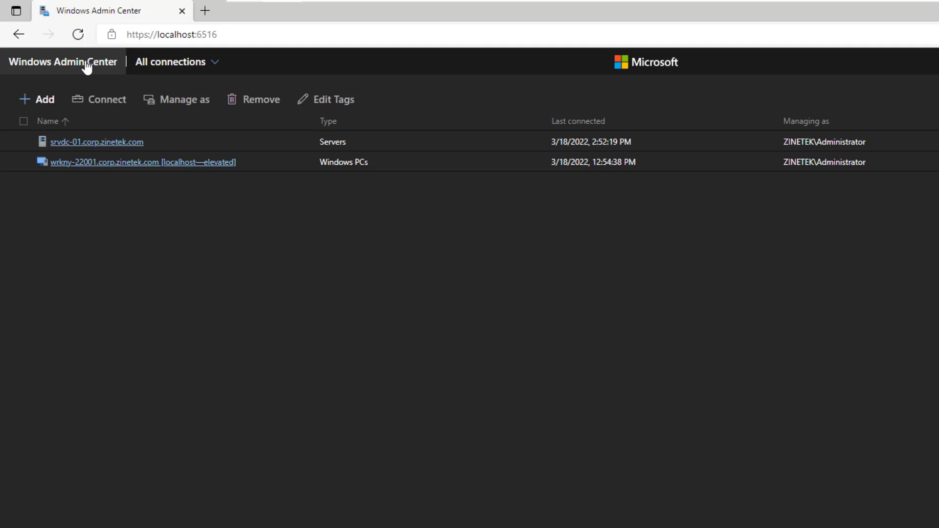
left_click(97, 142)
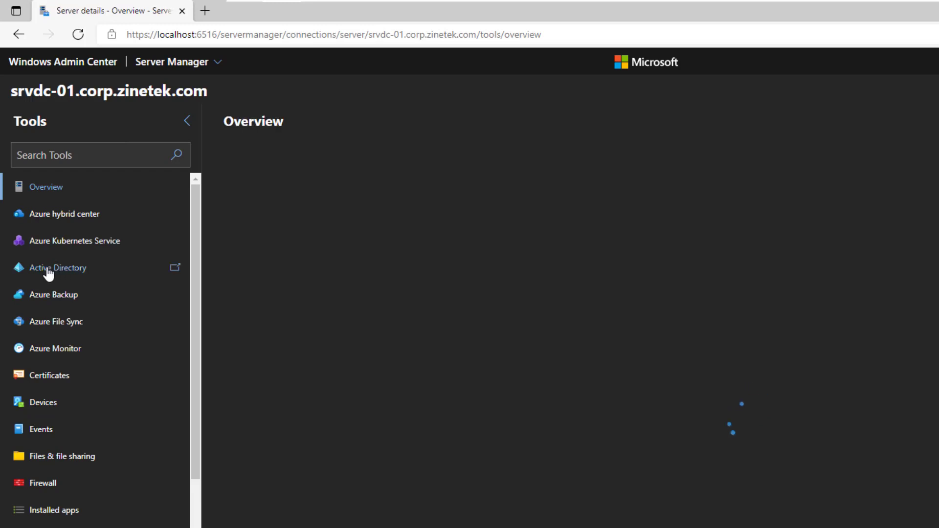
left_click(58, 268)
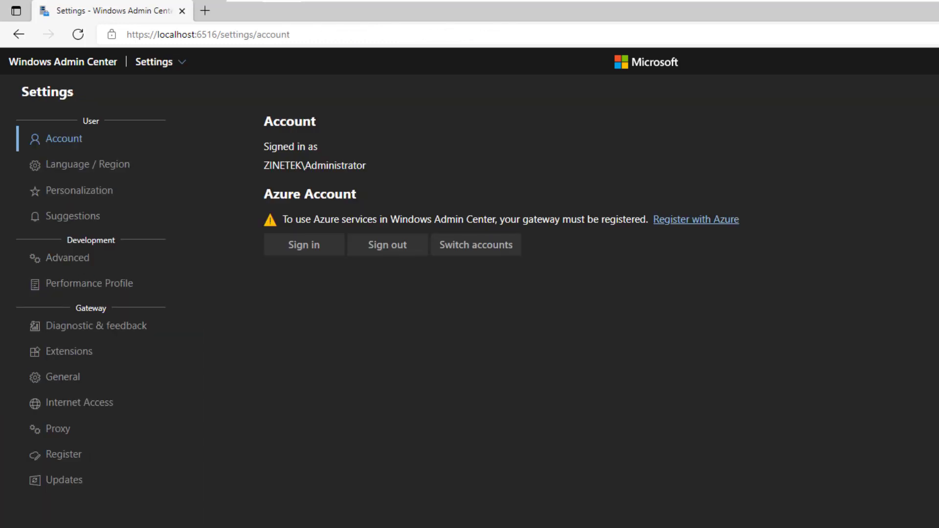
mouse_move(709, 166)
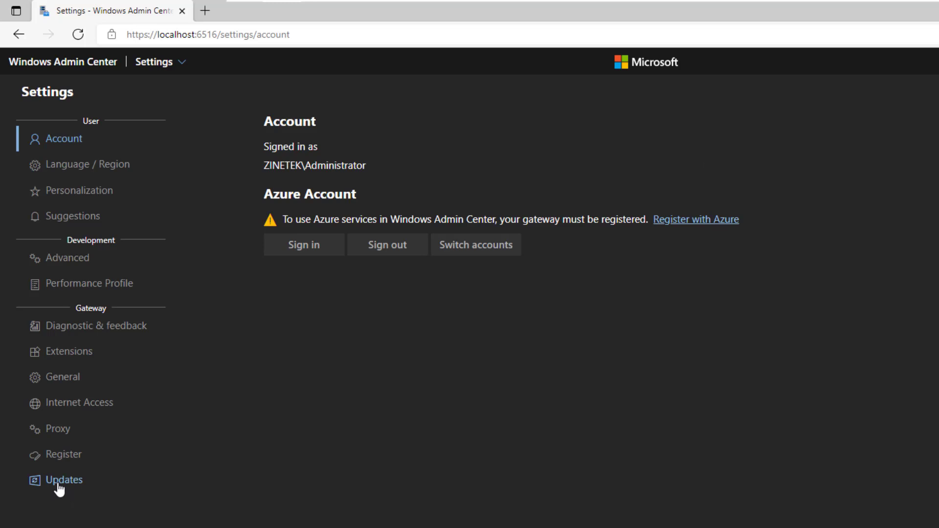
Under Updates, switch 'Automatically update Windows Admin Center' to On.
left_click(65, 480)
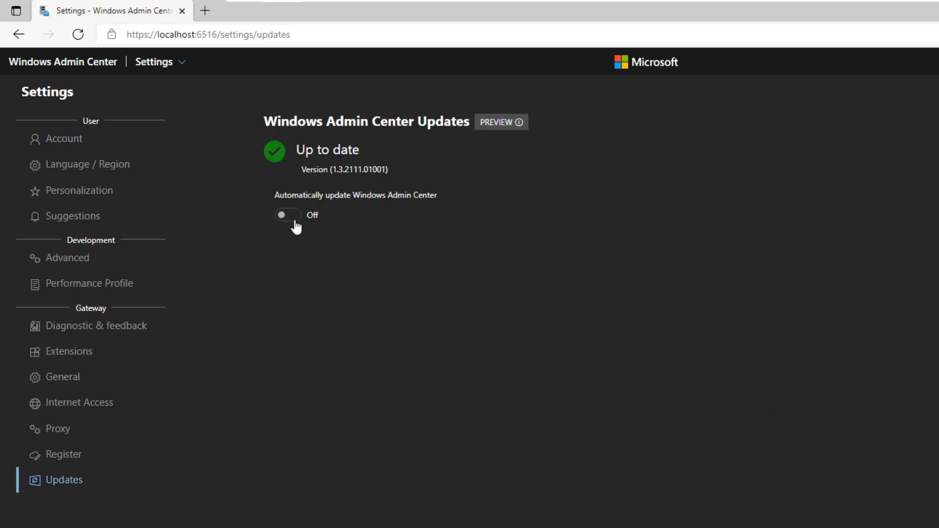
left_click(288, 215)
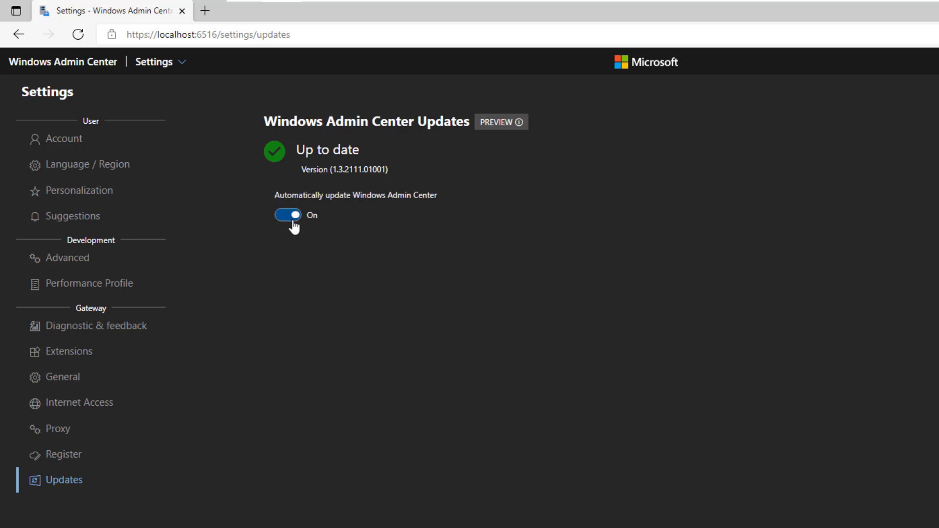